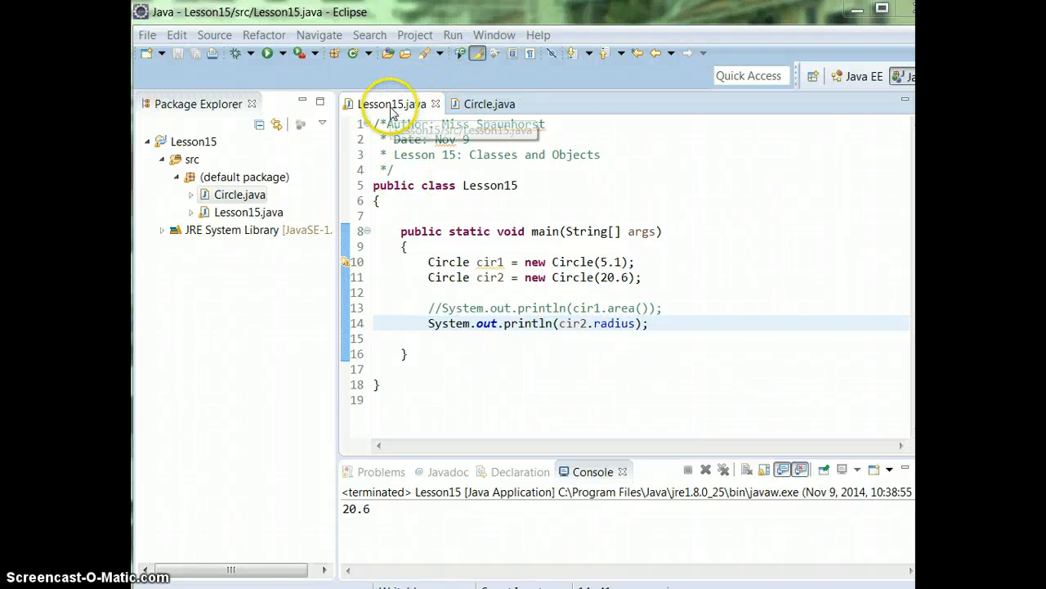
mouse_move(628, 353)
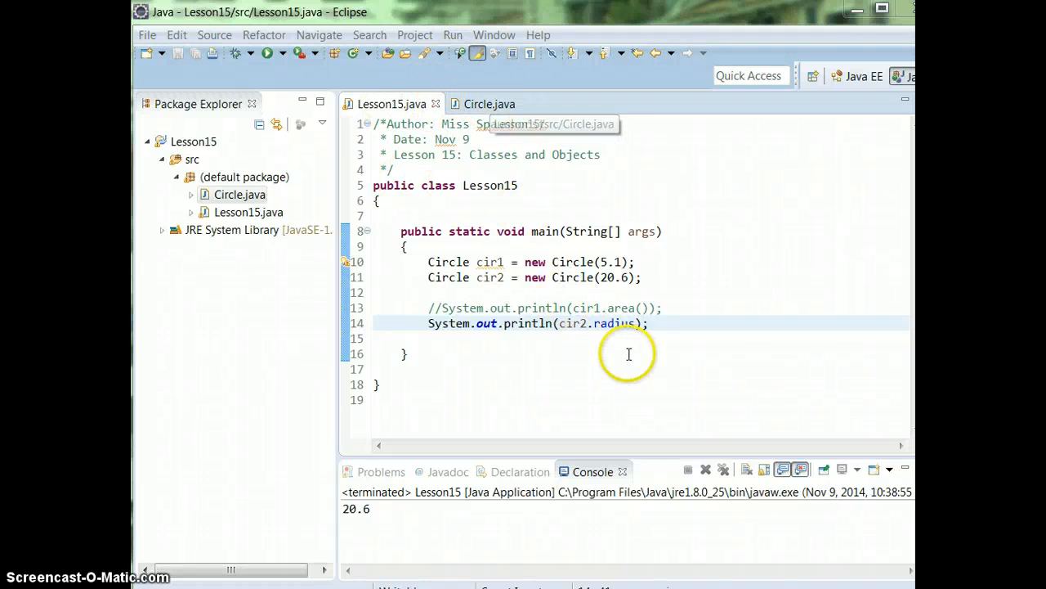
mouse_move(657, 276)
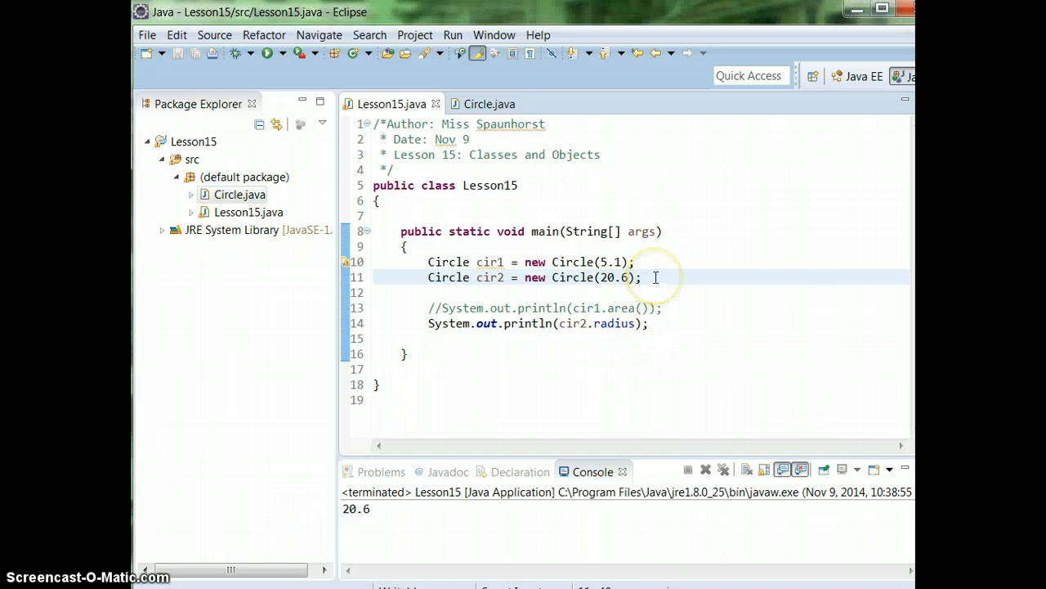
Add the statement cir1.radius = 20; on a new line below the second circle in Lesson15
key("Return")
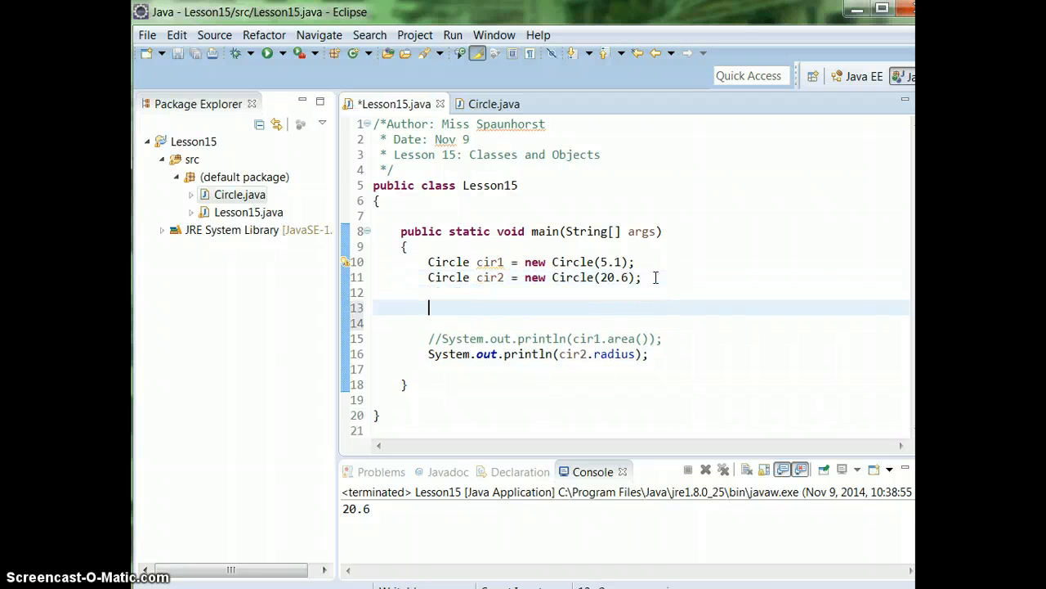
type("cir")
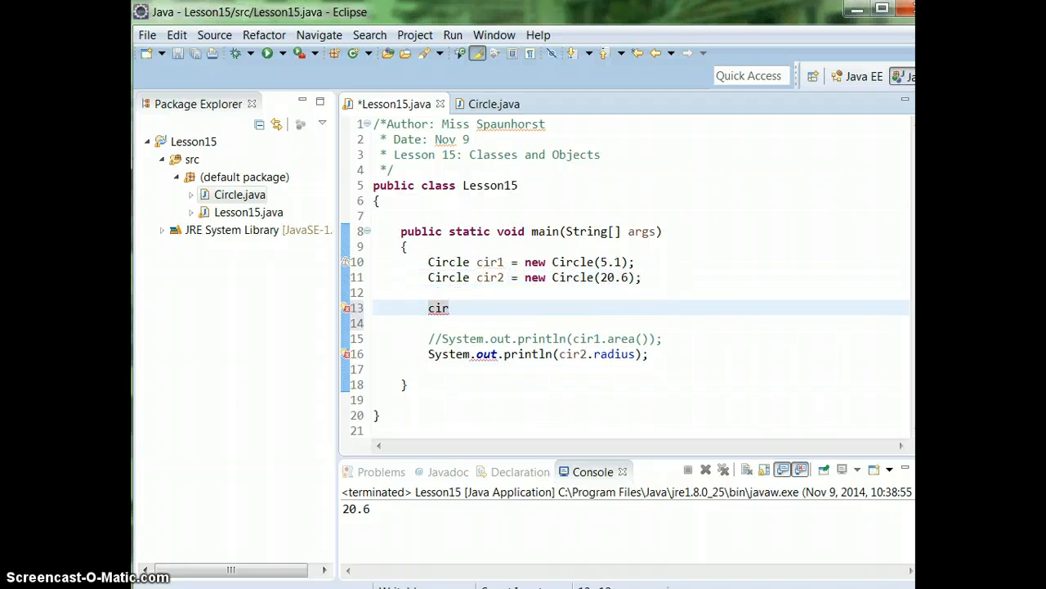
type("1.ra")
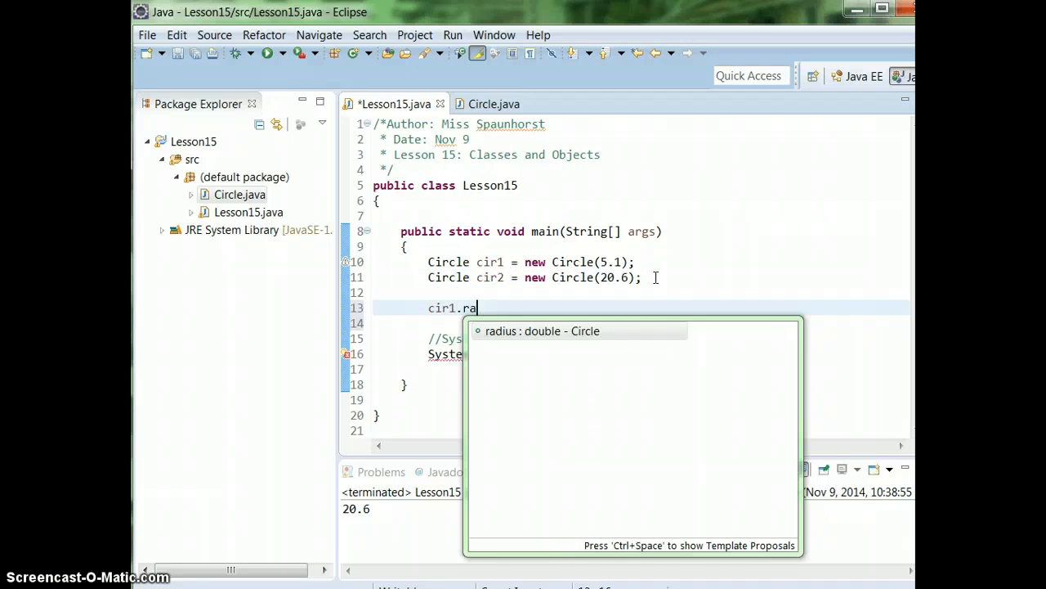
type("dius =")
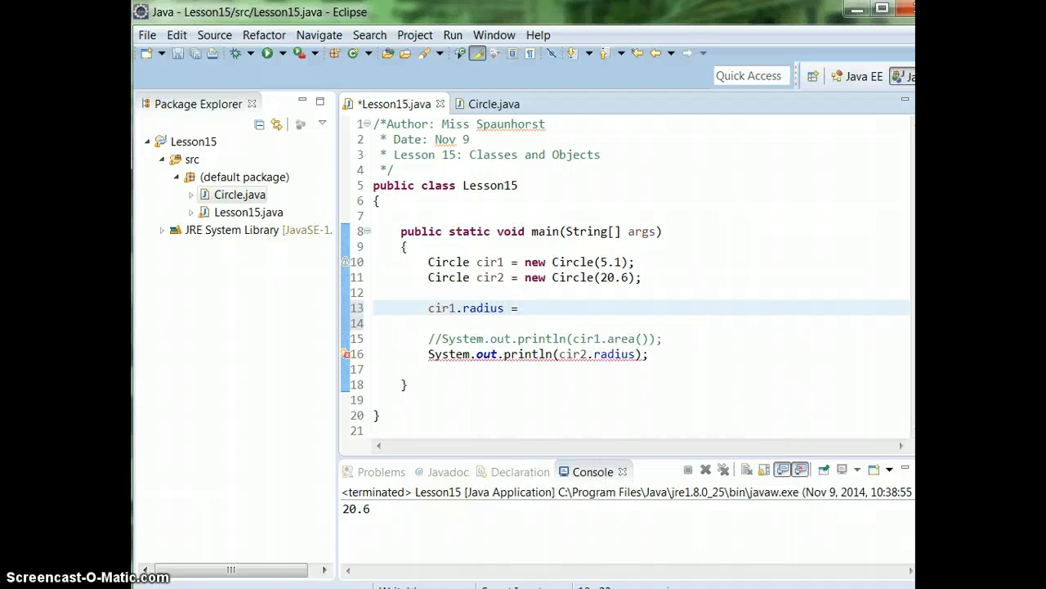
type("20")
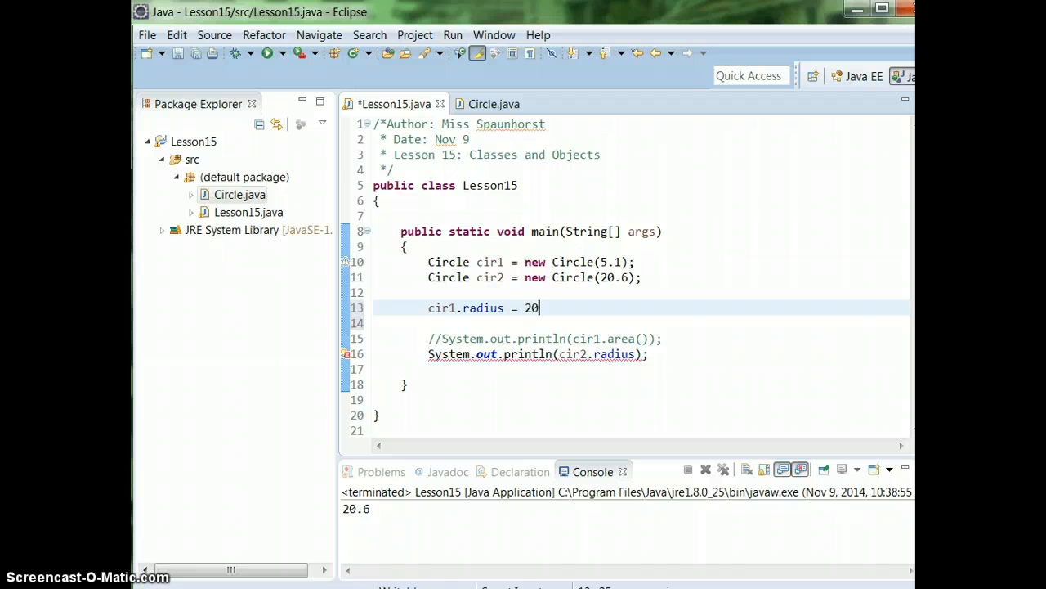
type(";")
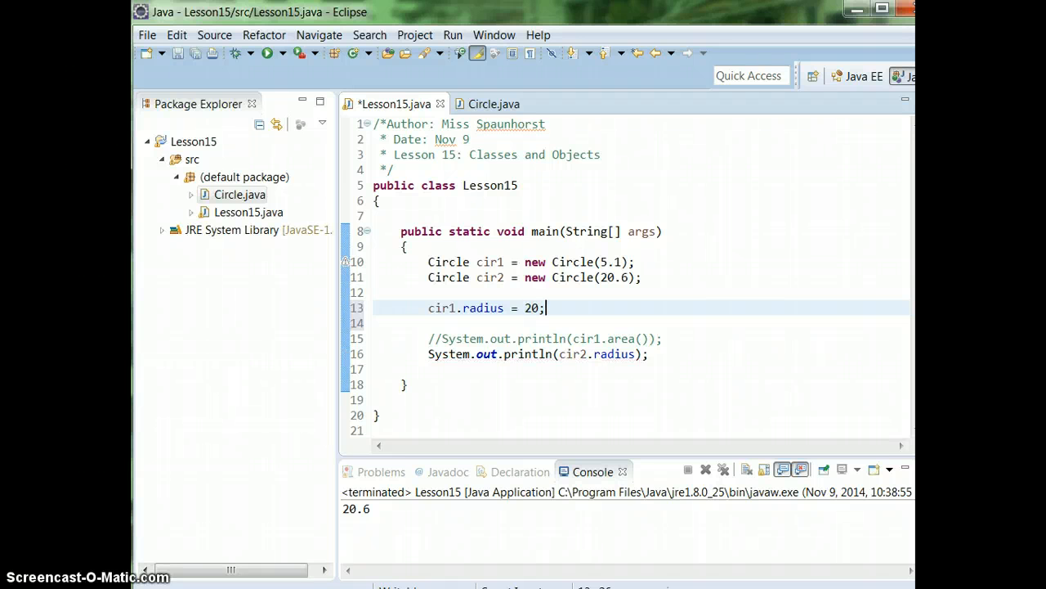
mouse_move(569, 339)
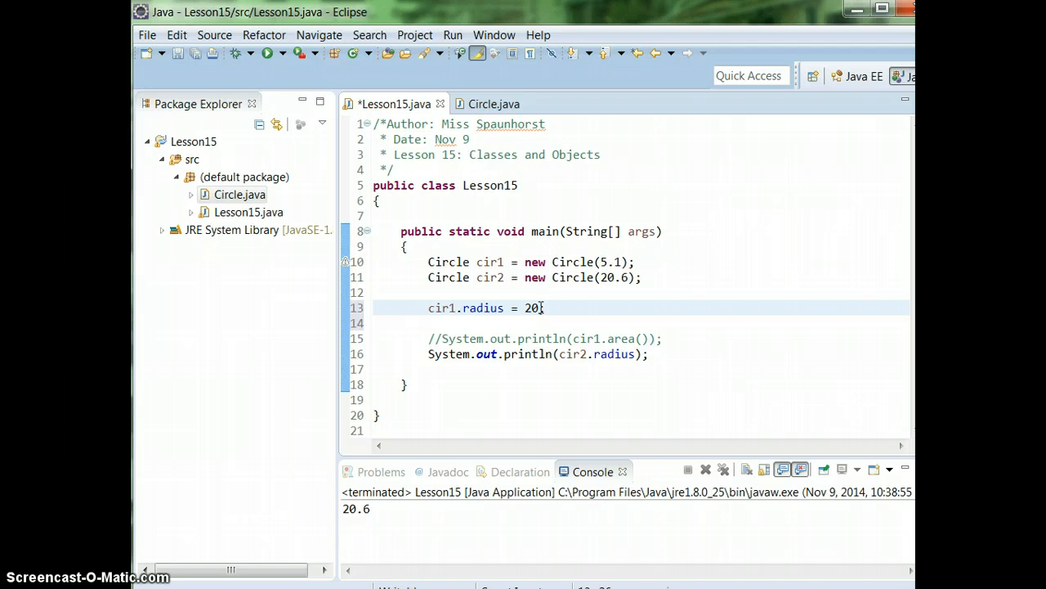
type(";")
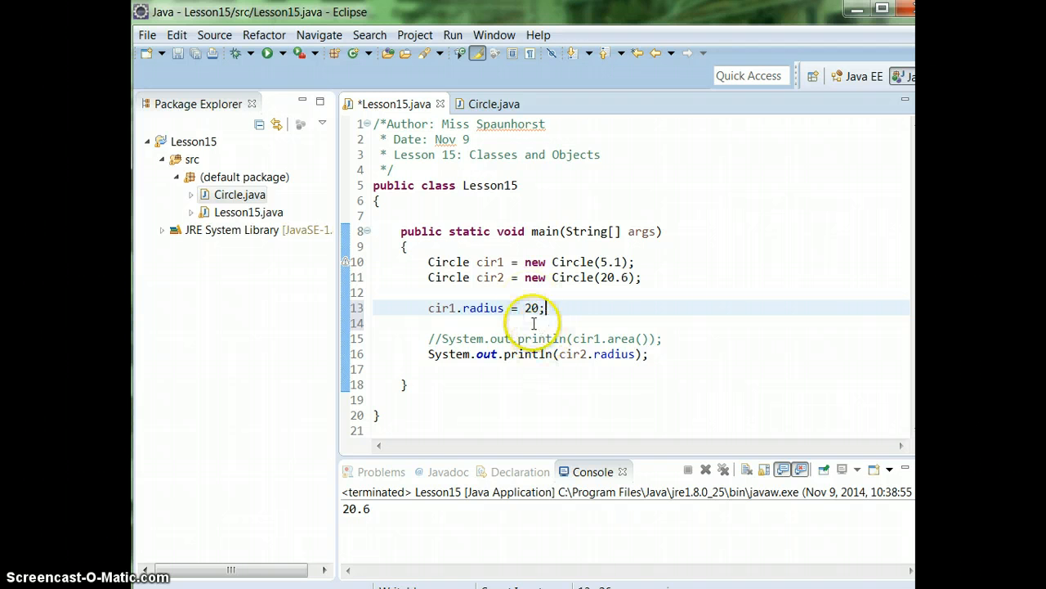
mouse_move(359, 428)
type("//")
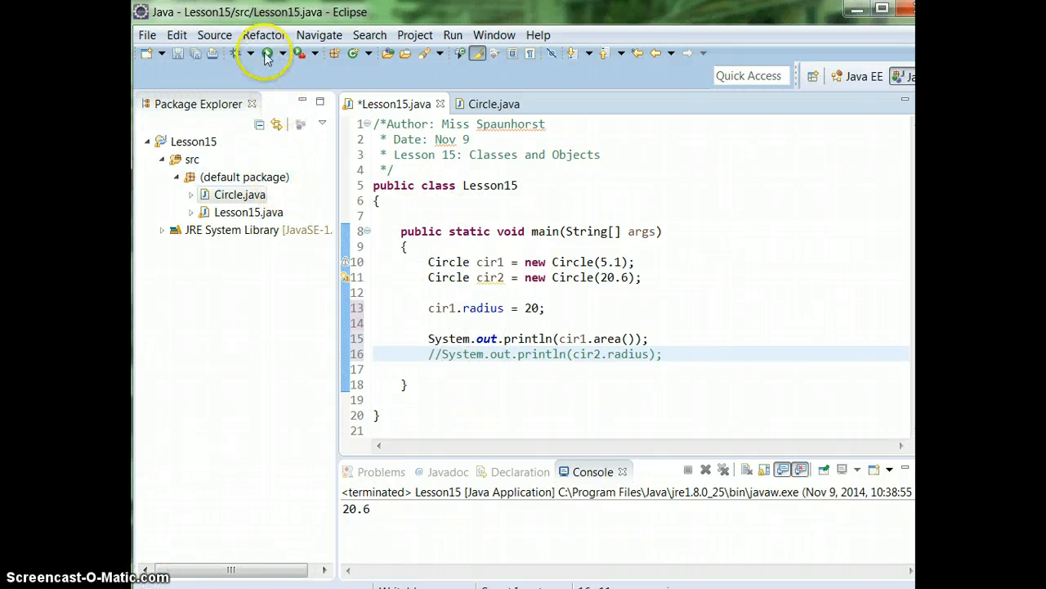
Save and run Lesson15, printing cir1's area 1256.6370614359173 to the console
left_click(268, 52)
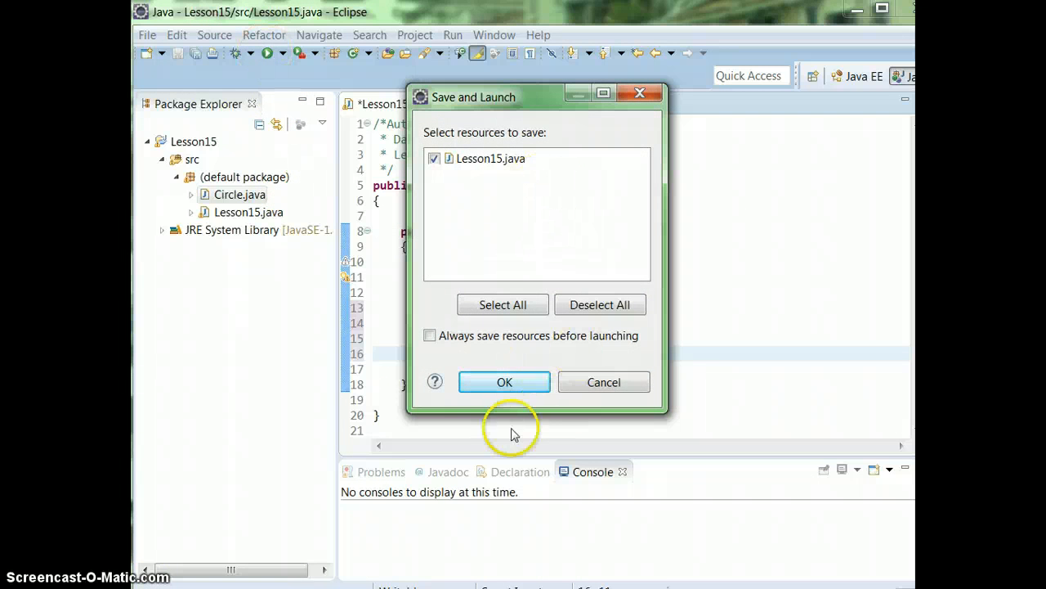
left_click(503, 383)
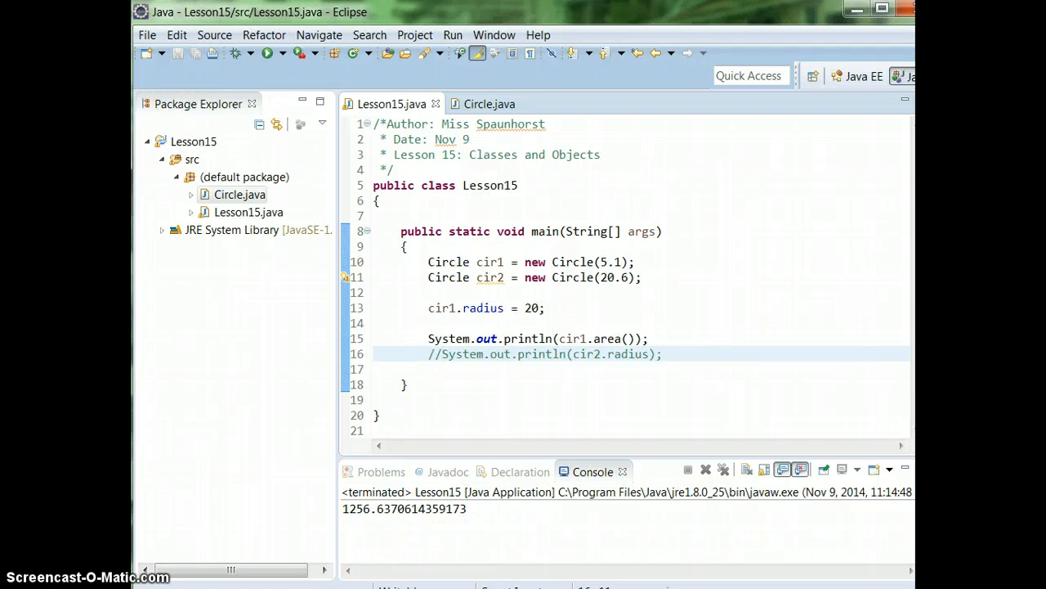
Review Circle.java's methods and declare public double radius; as the state variable at the end
left_click(490, 105)
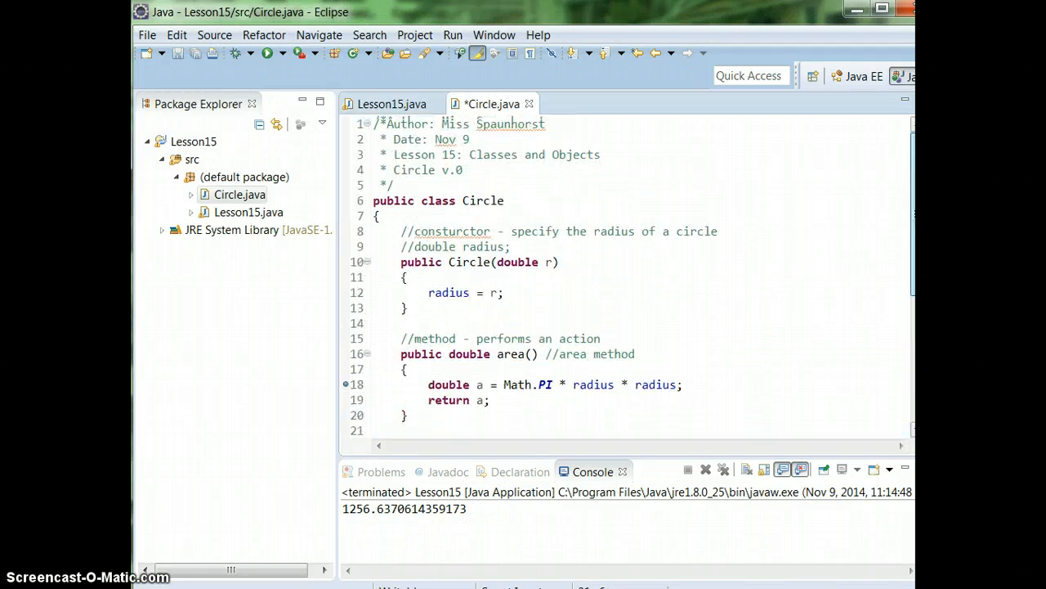
scroll("down", 3)
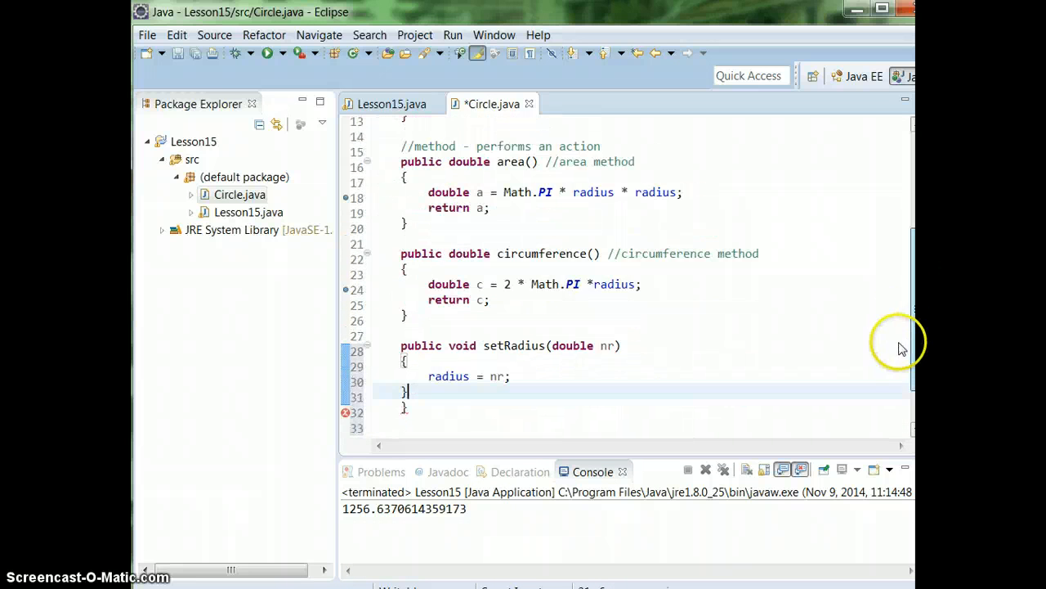
scroll("down", 3)
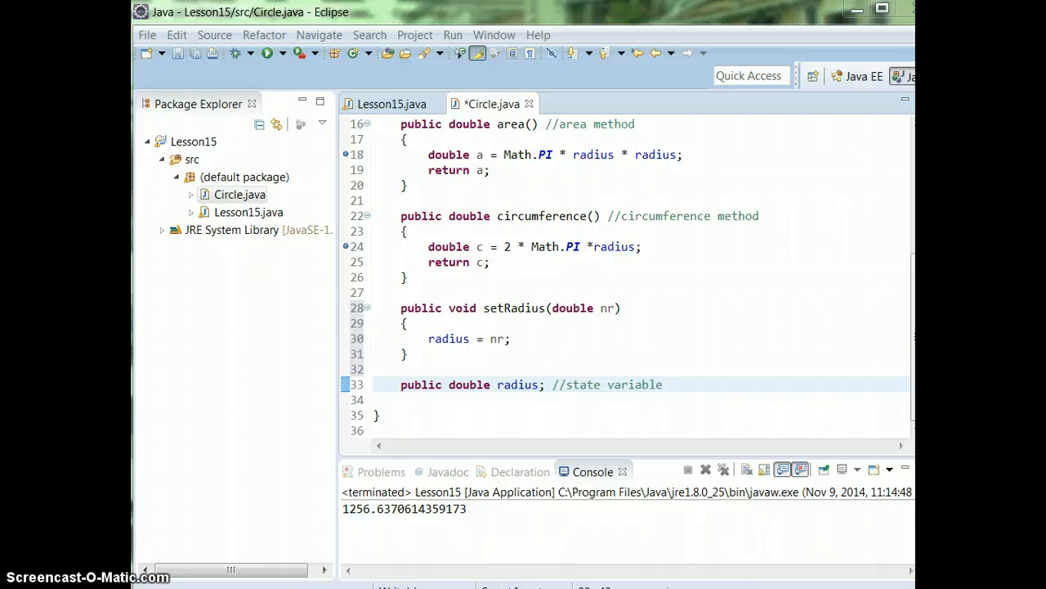
scroll("up", 3)
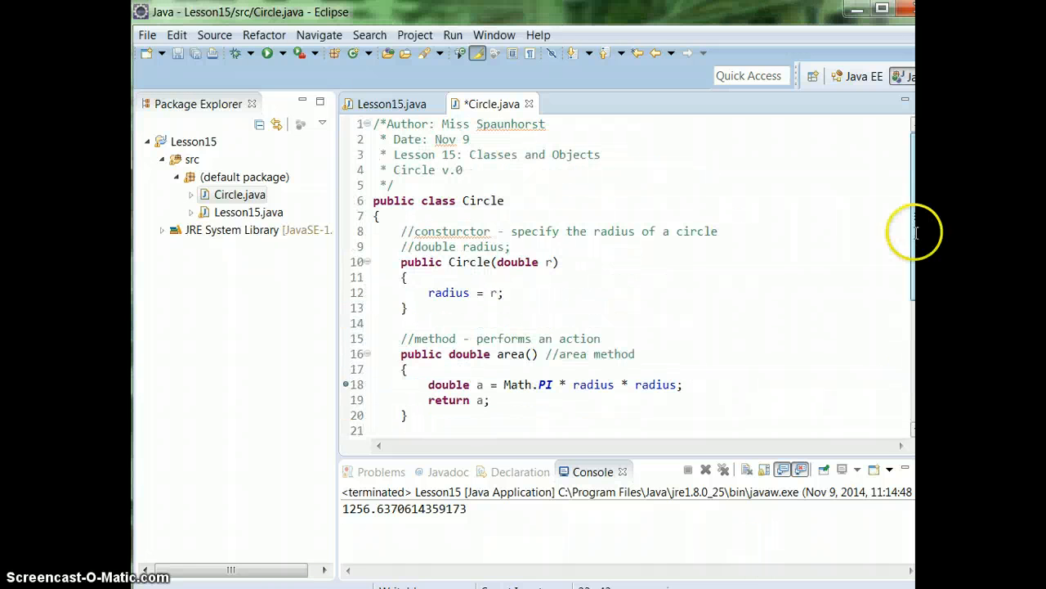
scroll("down", 3)
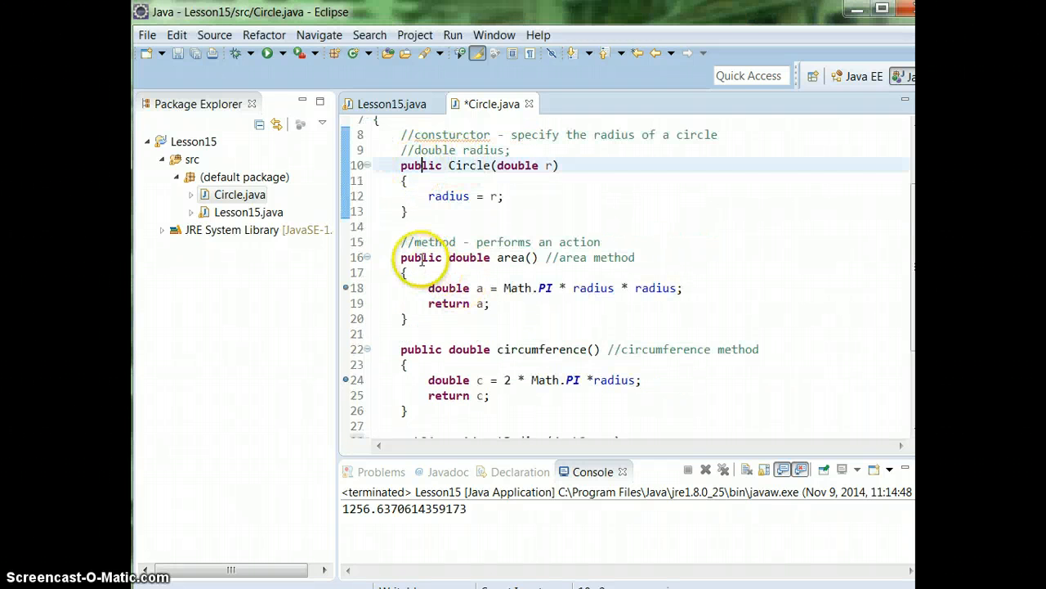
left_click(441, 333)
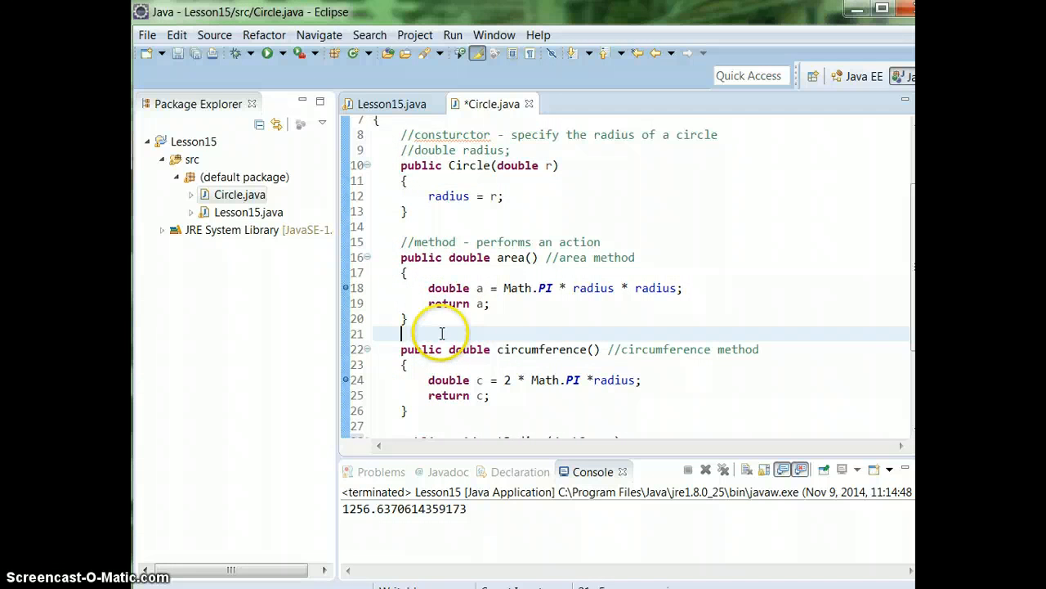
scroll("up", 3)
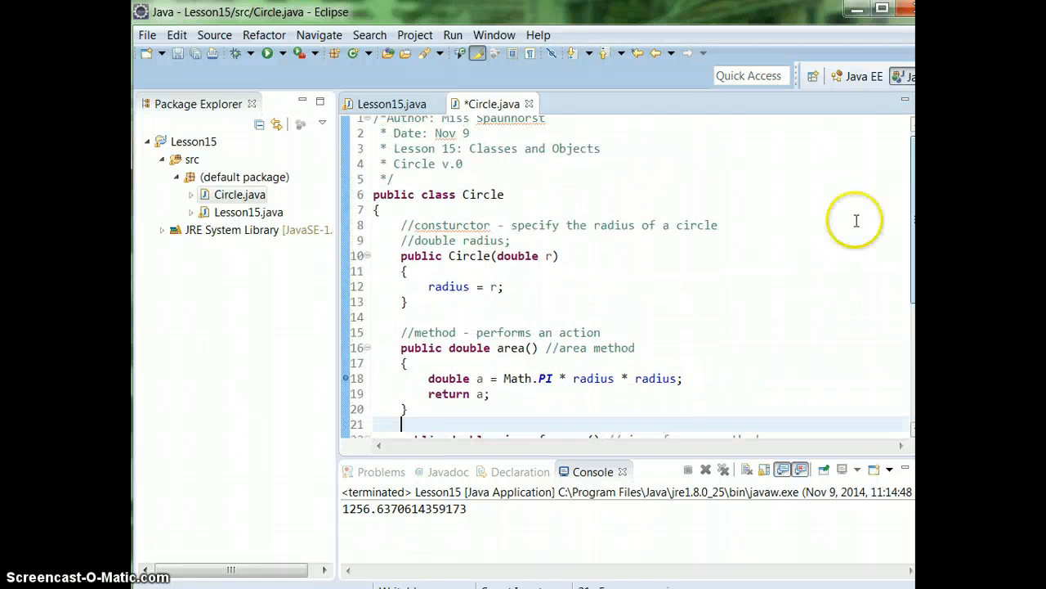
Note in the header comment: public = access control (or private)
scroll("up", 3)
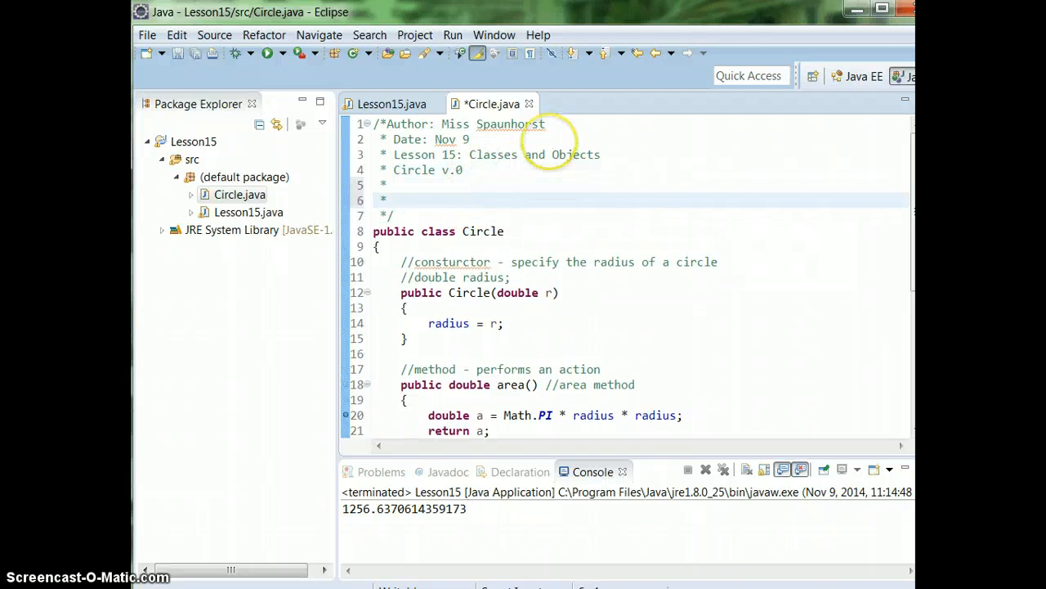
type("public =")
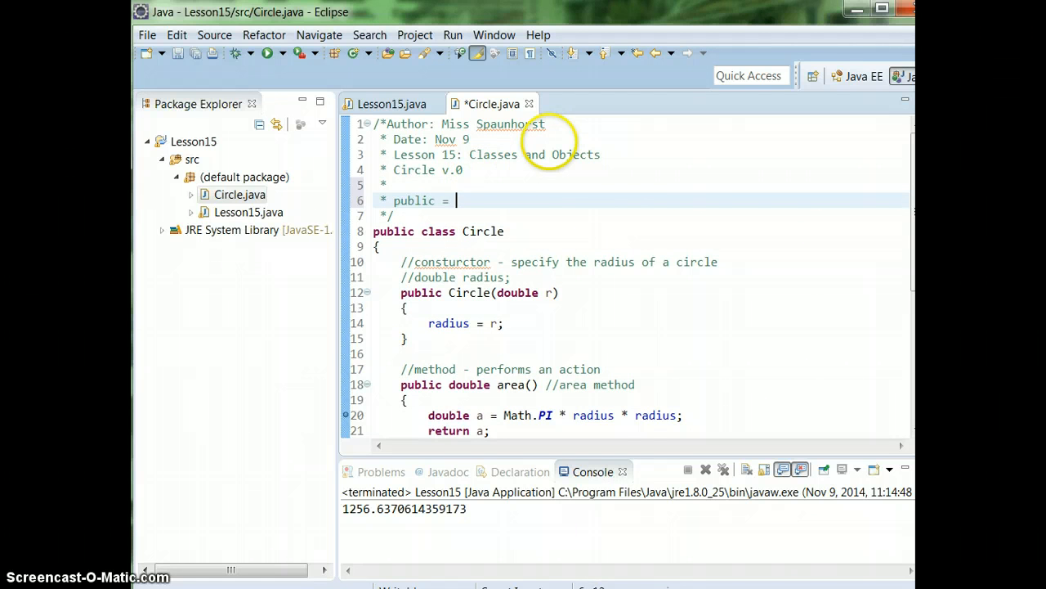
type("access control (or pri")
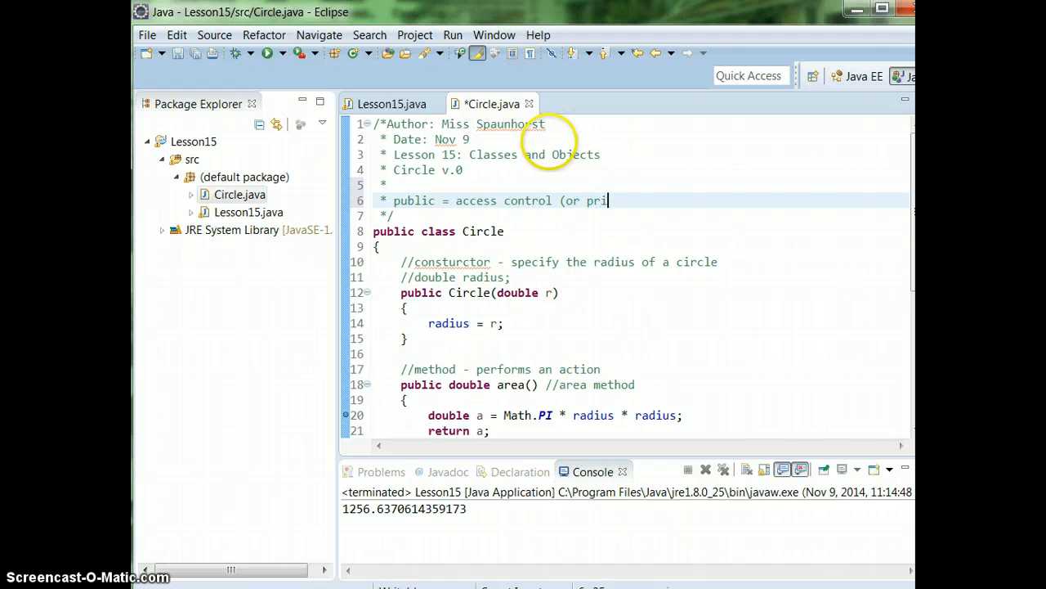
type("vate)")
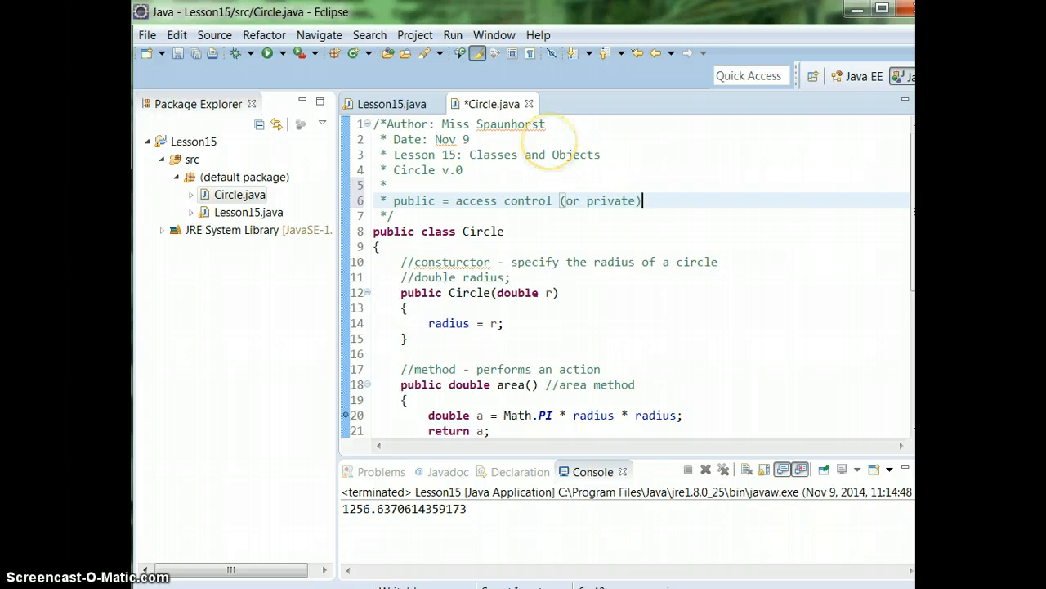
scroll("down", 3)
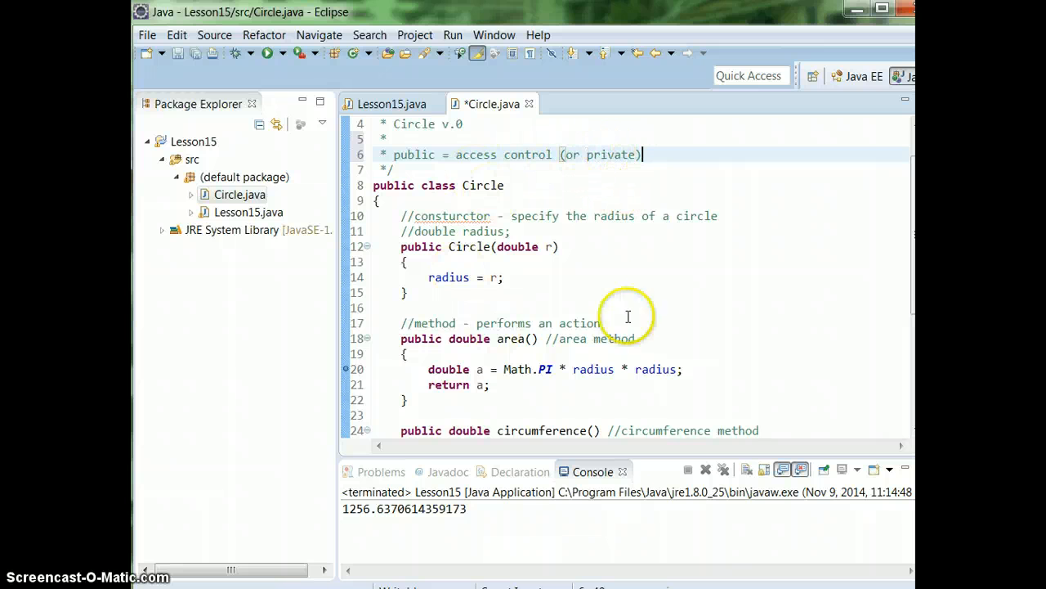
scroll("down", 3)
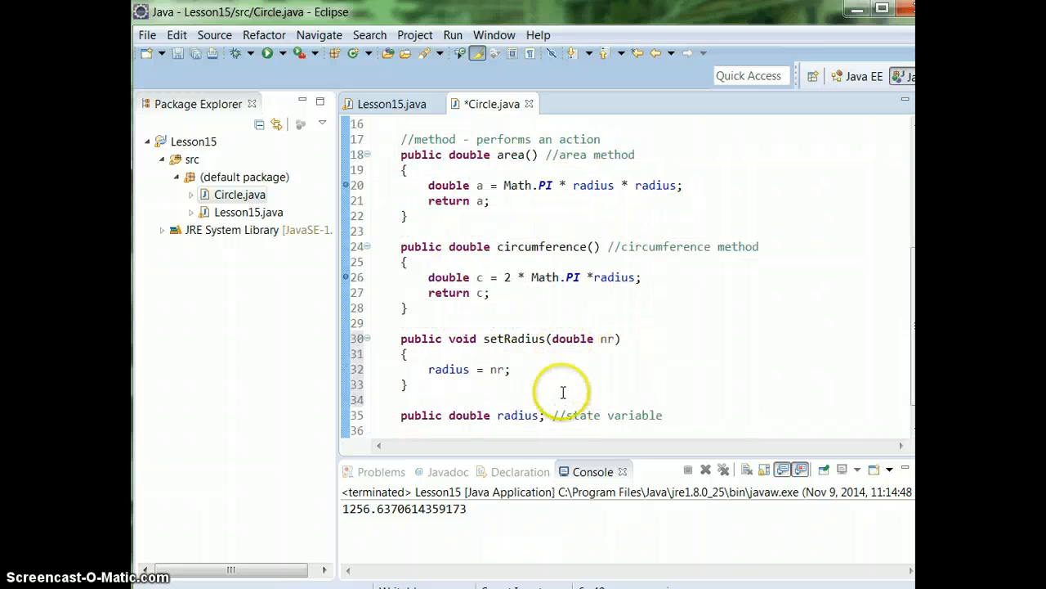
mouse_move(588, 339)
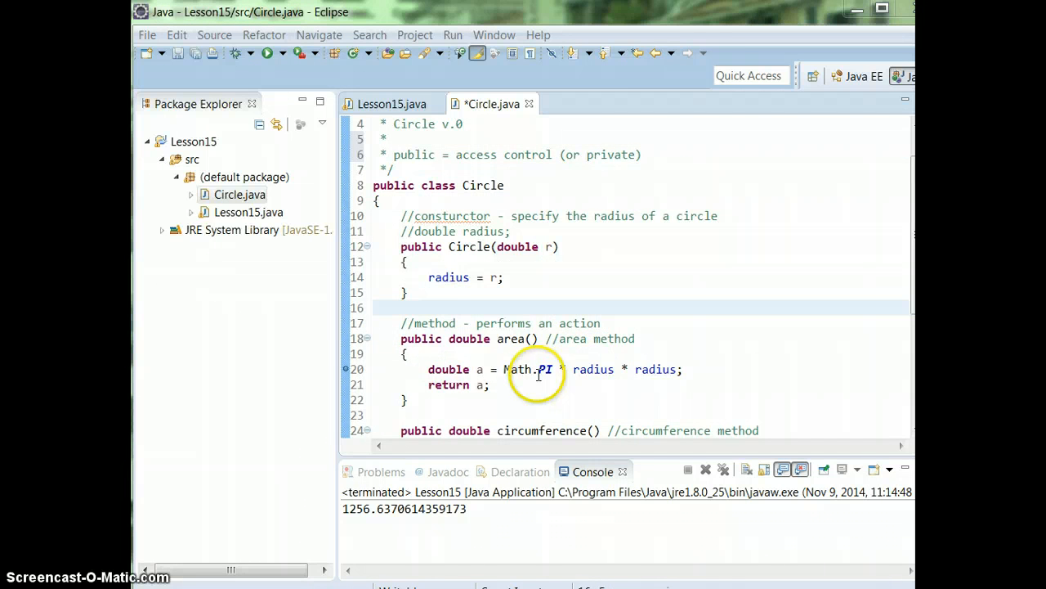
mouse_move(482, 339)
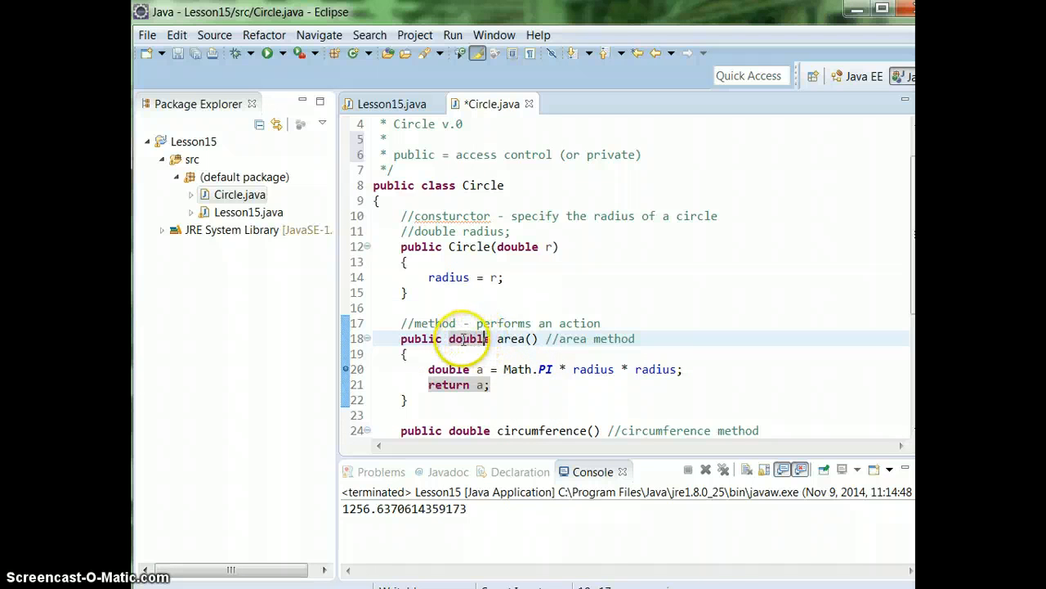
mouse_move(508, 339)
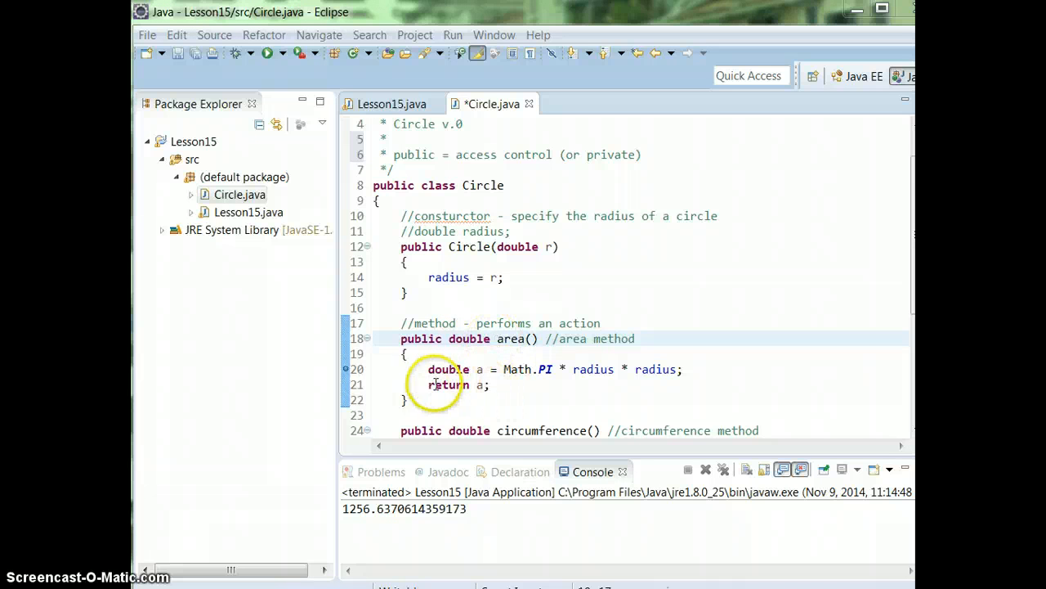
mouse_move(422, 270)
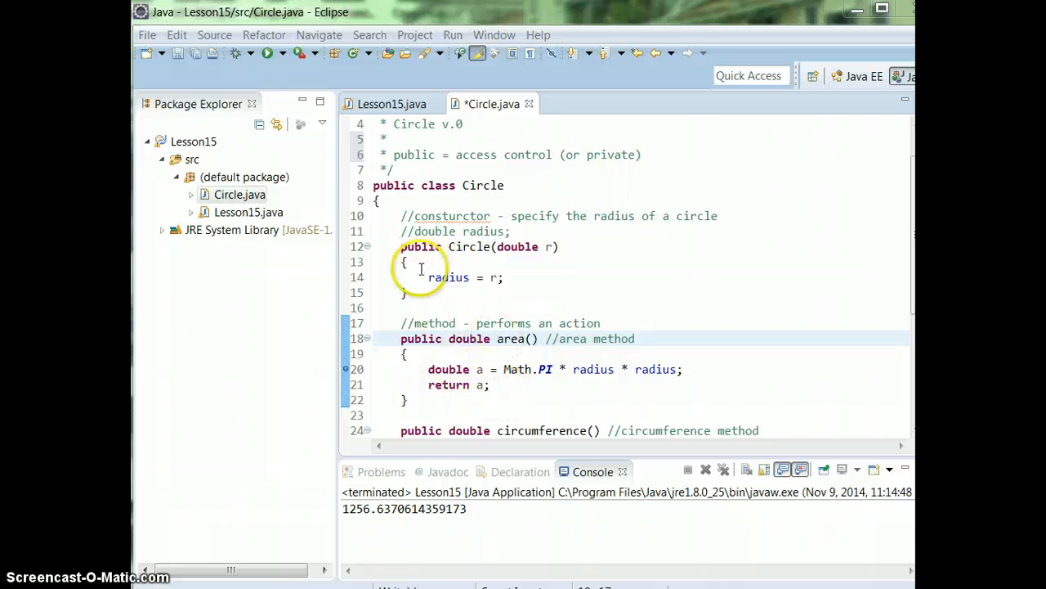
mouse_move(445, 242)
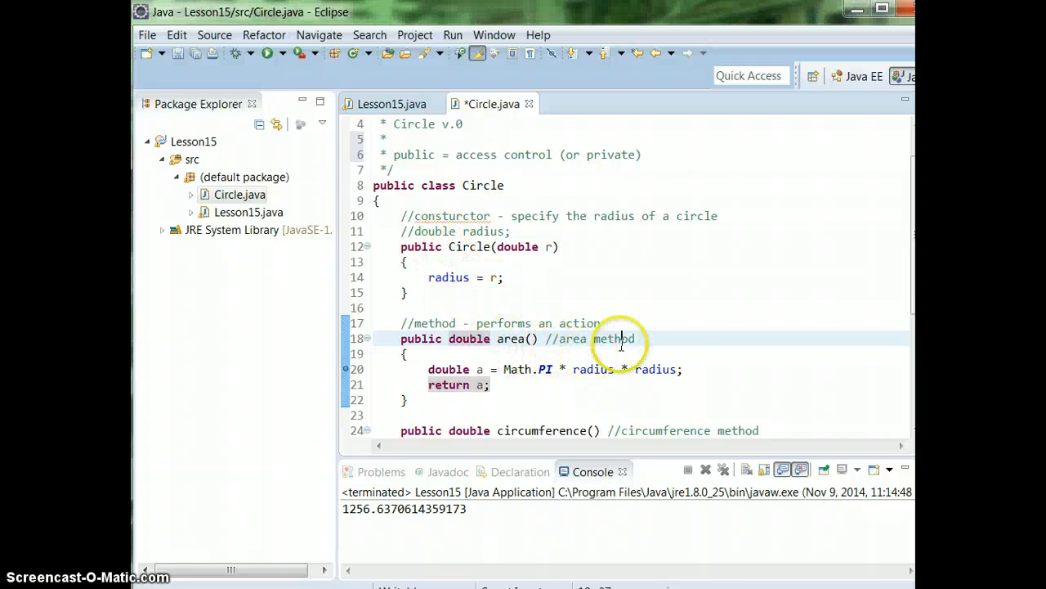
scroll("down", 3)
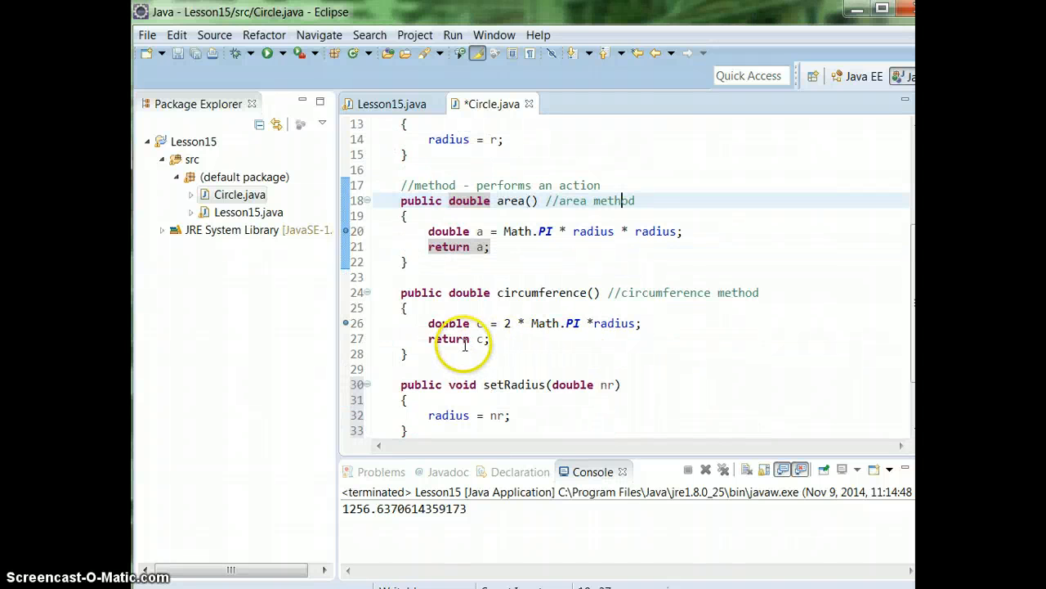
mouse_move(424, 298)
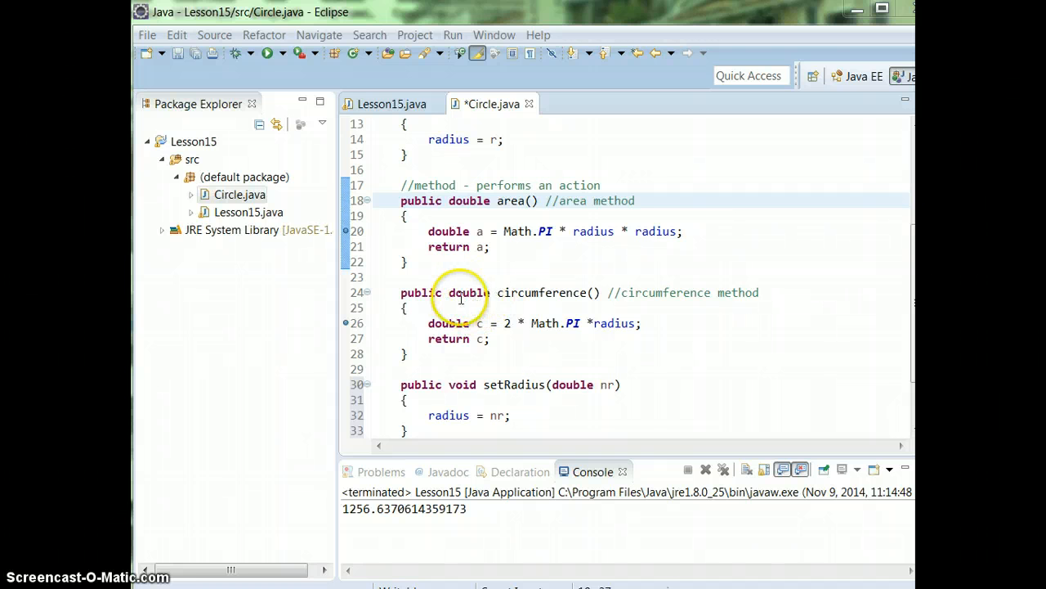
mouse_move(255, 373)
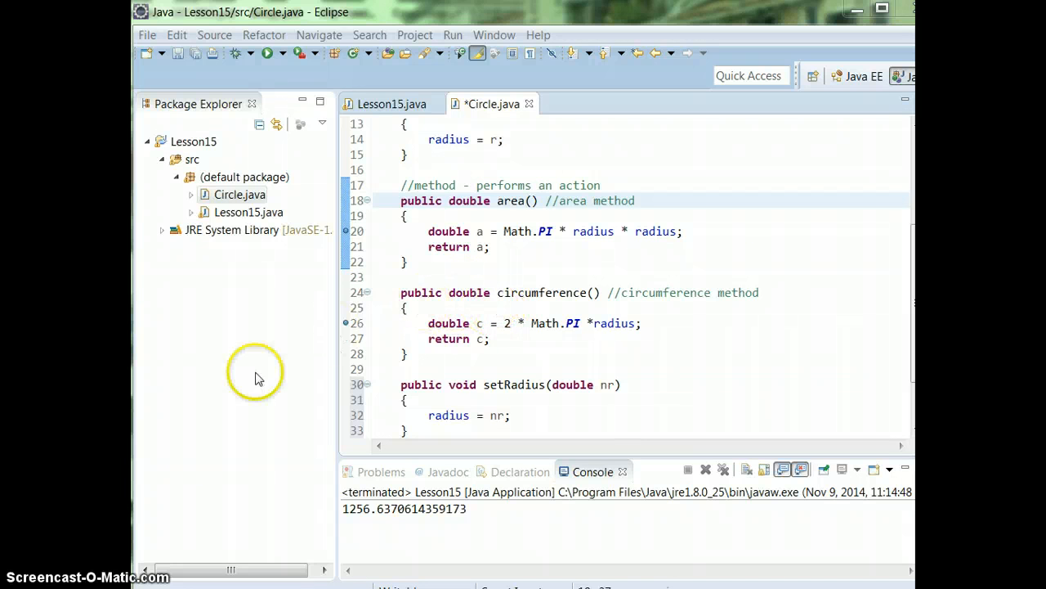
scroll("up", 3)
type("* afte")
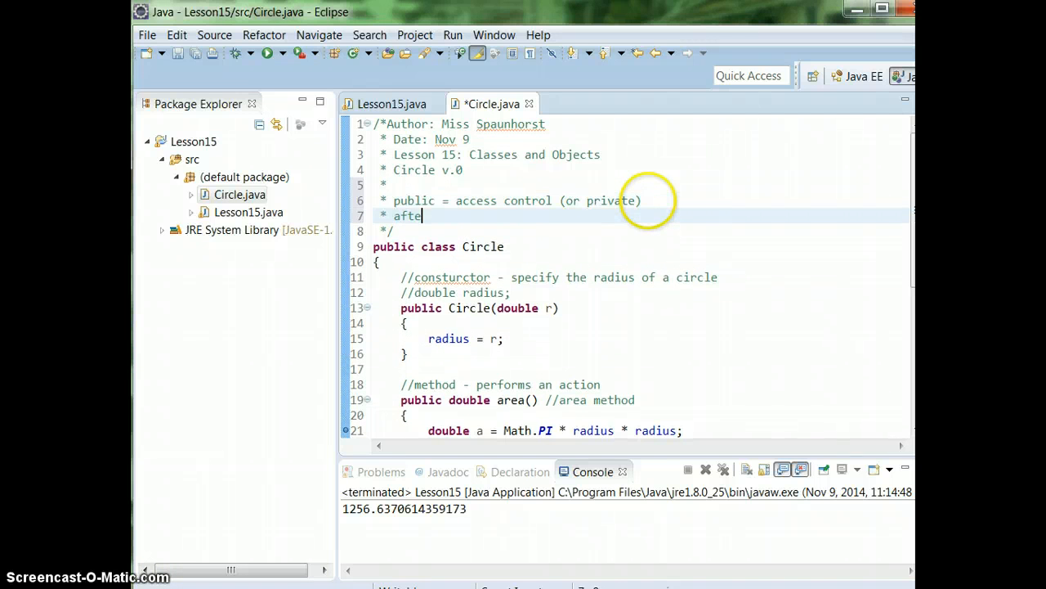
Note in the header: after public - if returning something, state the type returned
type("r public - if")
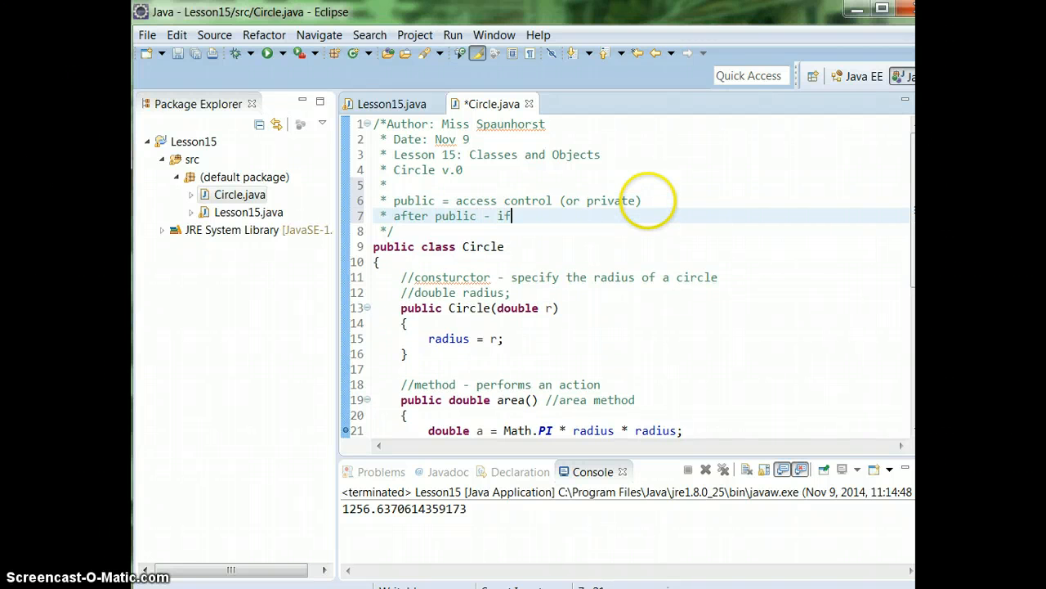
type("returning")
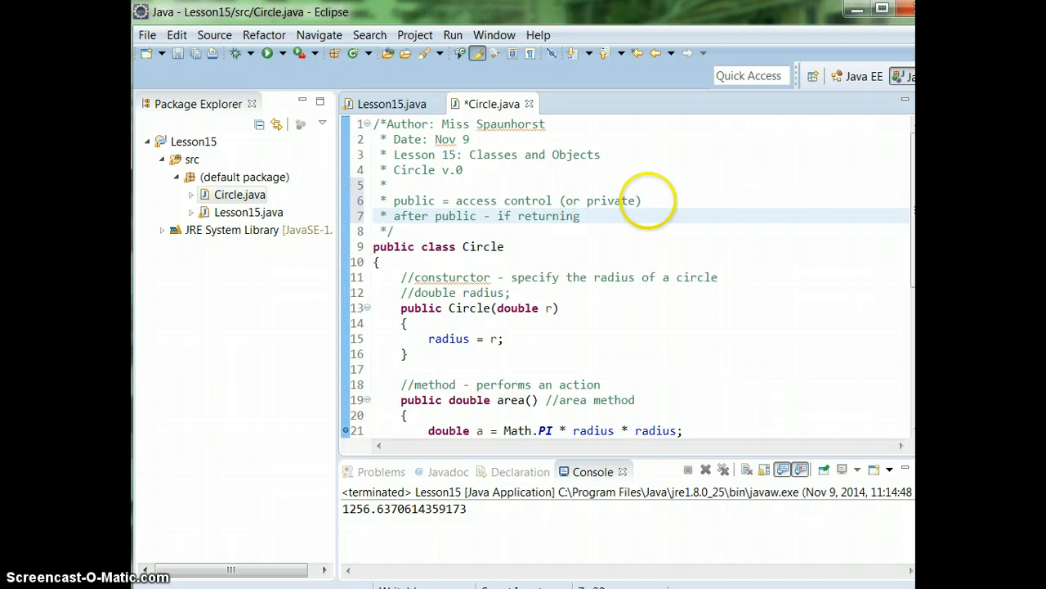
type("something, state")
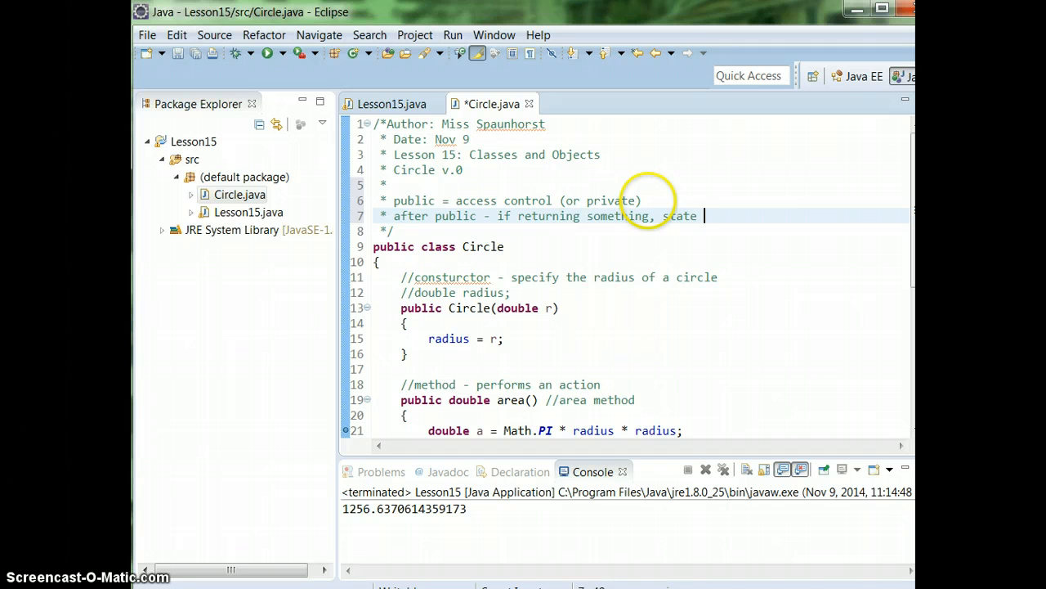
type("the type return")
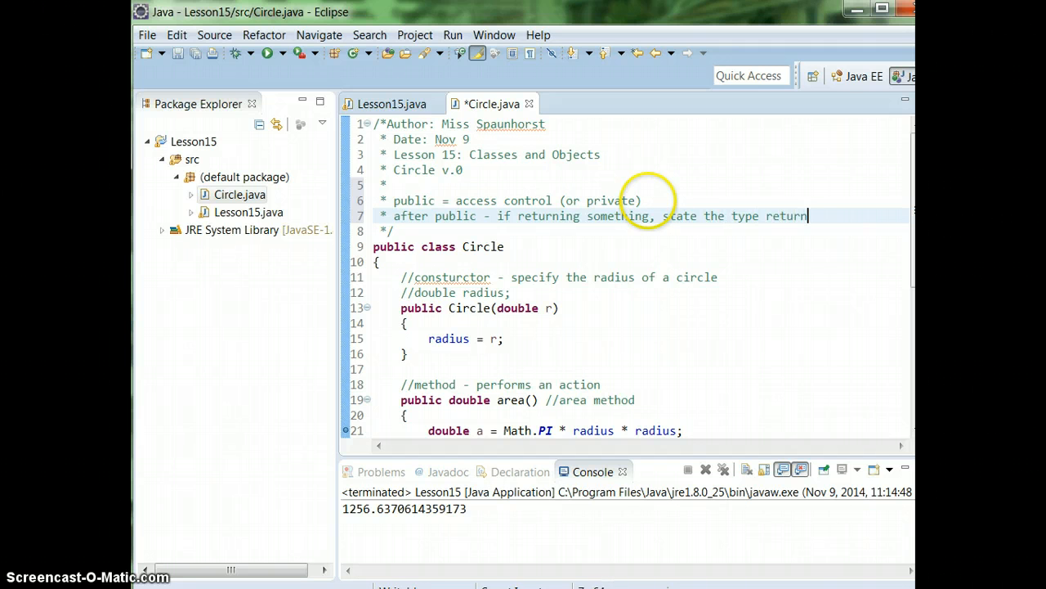
type("ed")
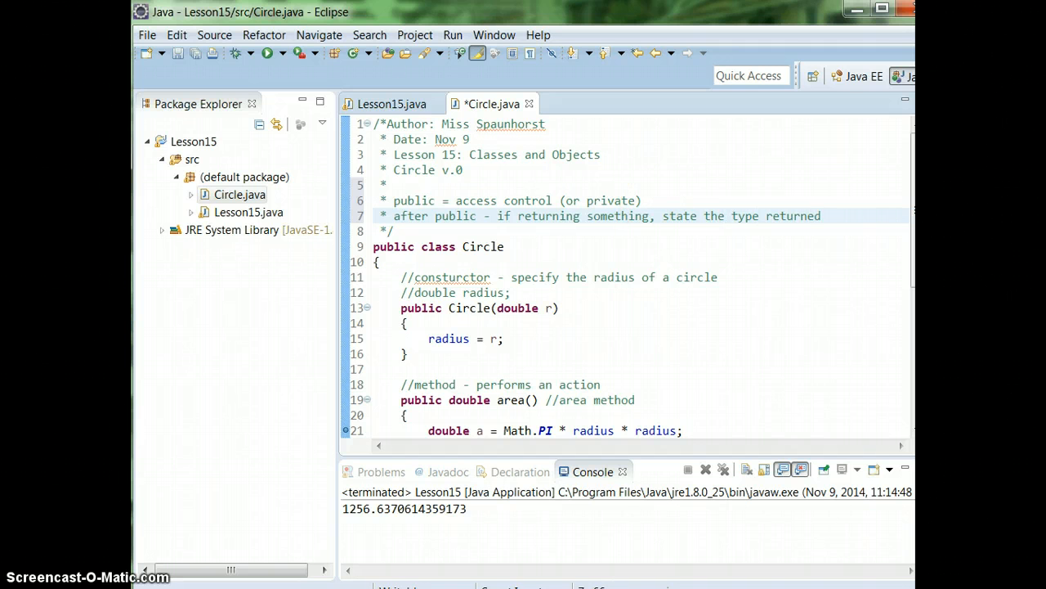
mouse_move(539, 366)
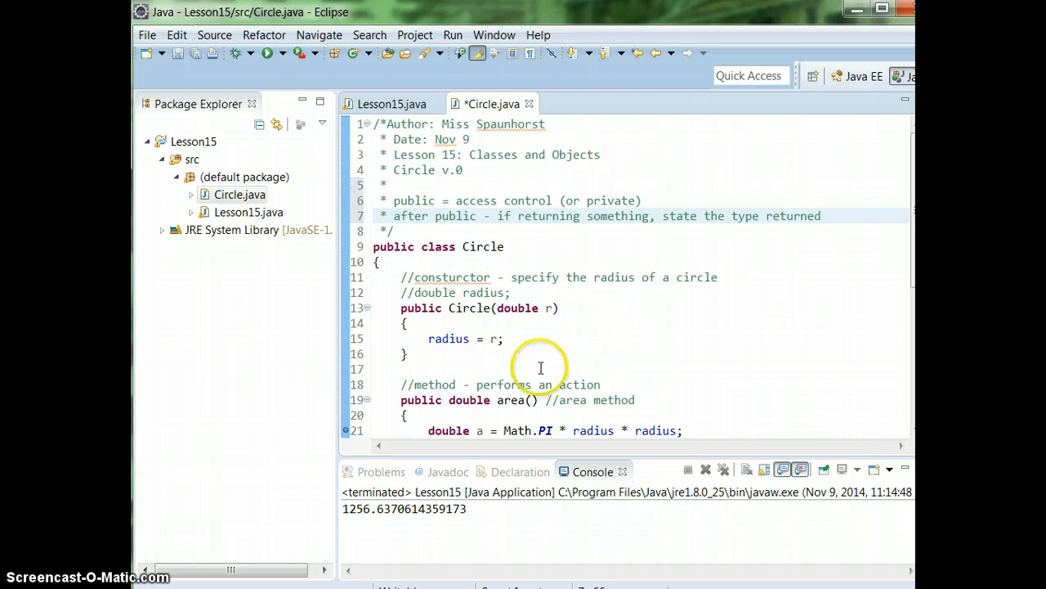
left_click(821, 215)
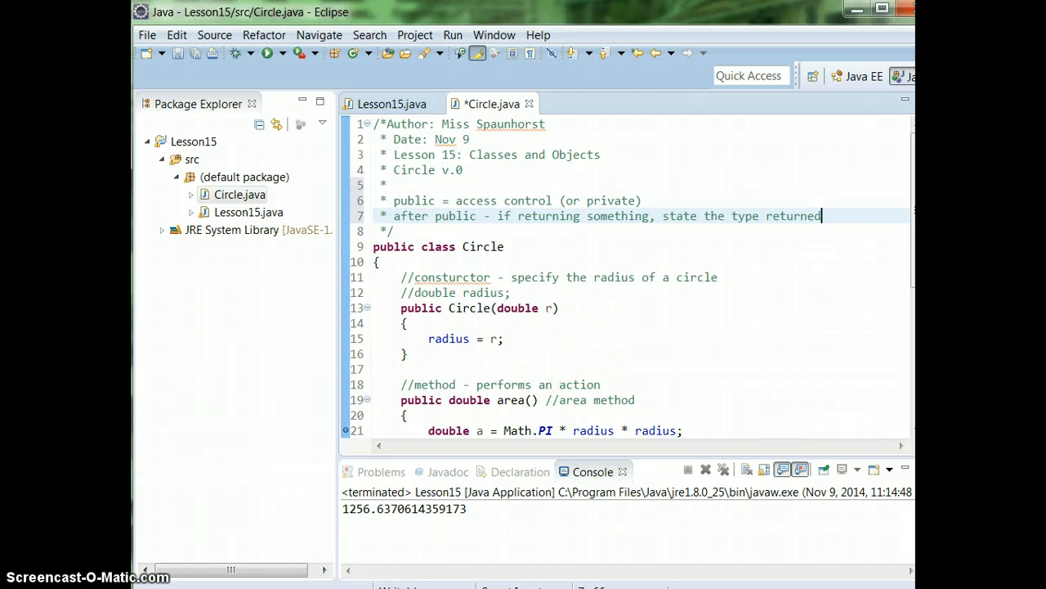
scroll("down", 3)
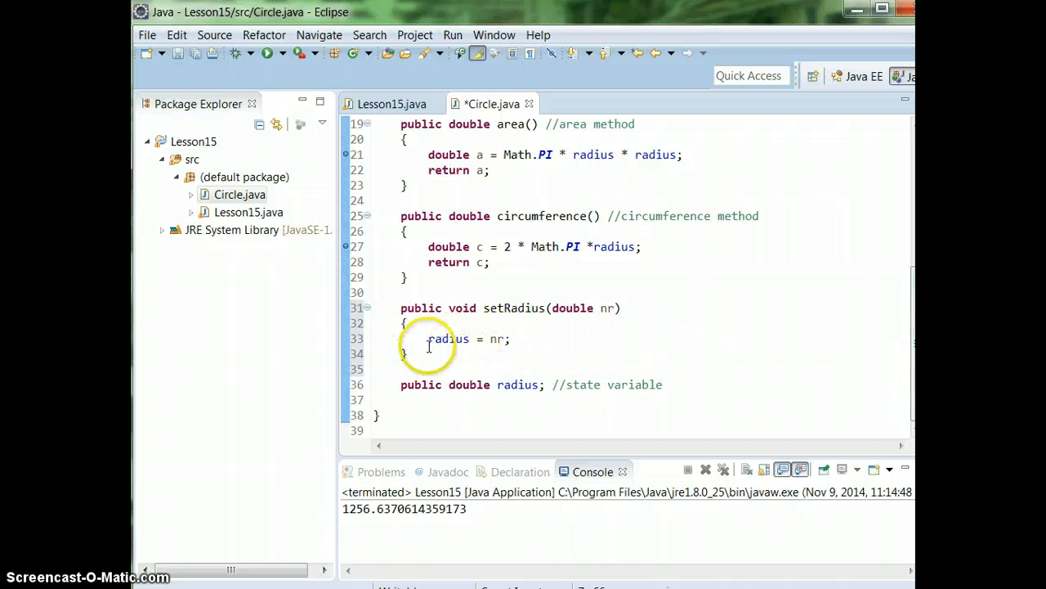
mouse_move(471, 343)
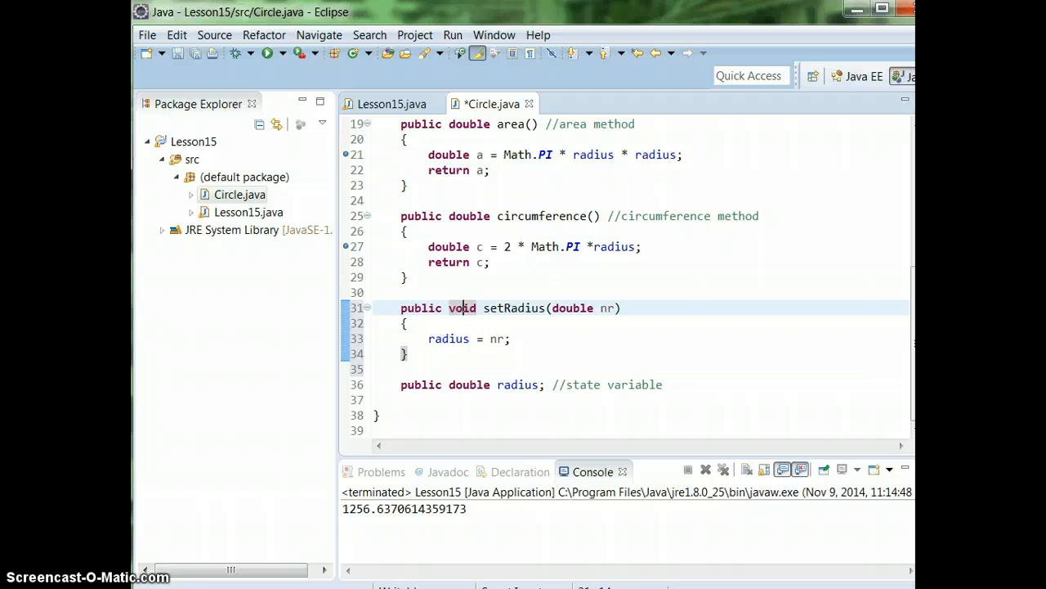
scroll("up", 3)
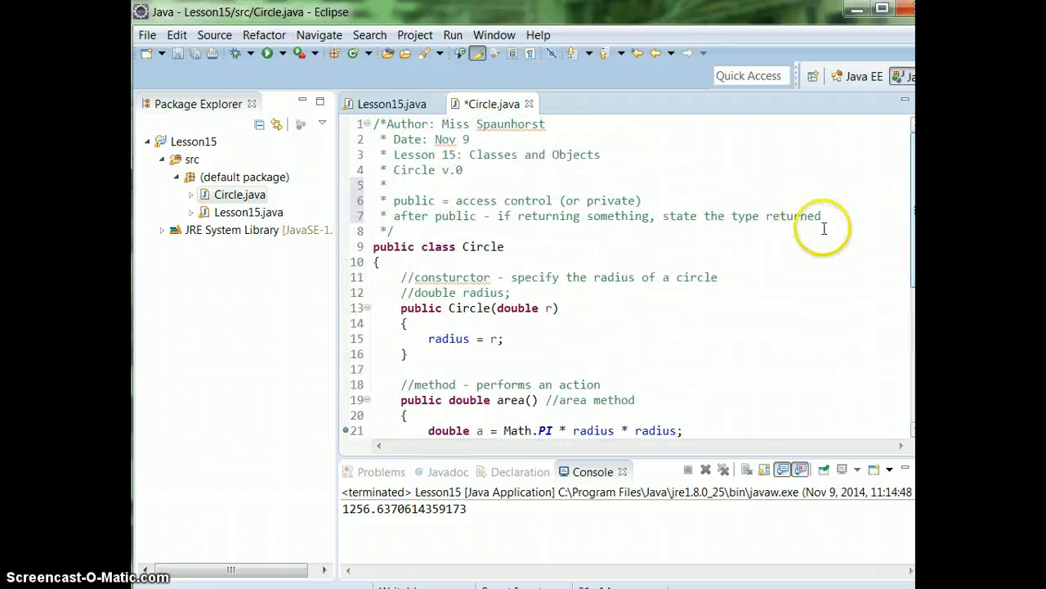
Extend the return-type note with 'or void if nothing' and start a new comment line
left_click(827, 216)
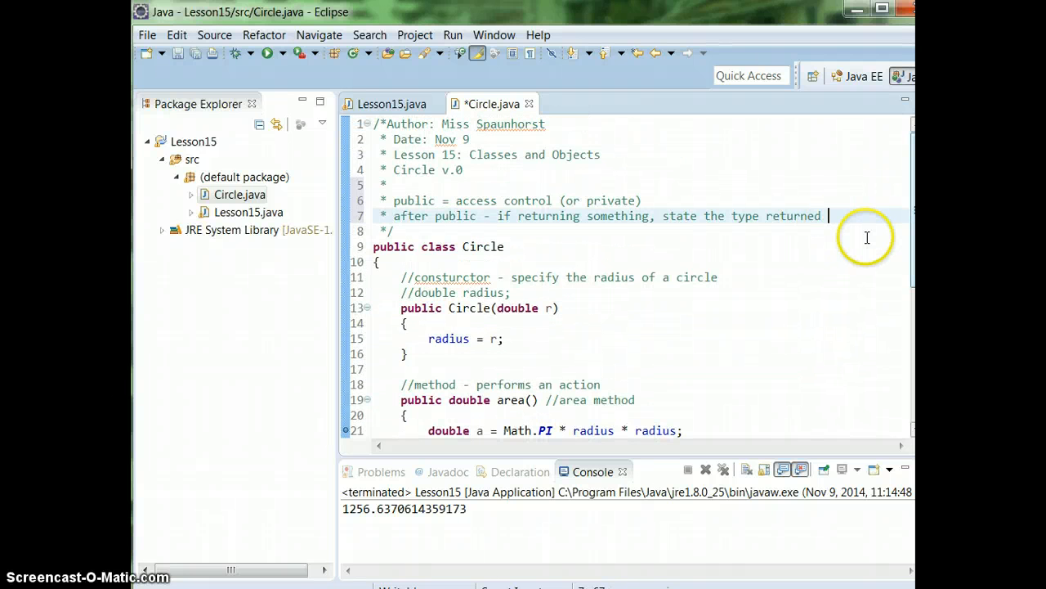
type("or void if")
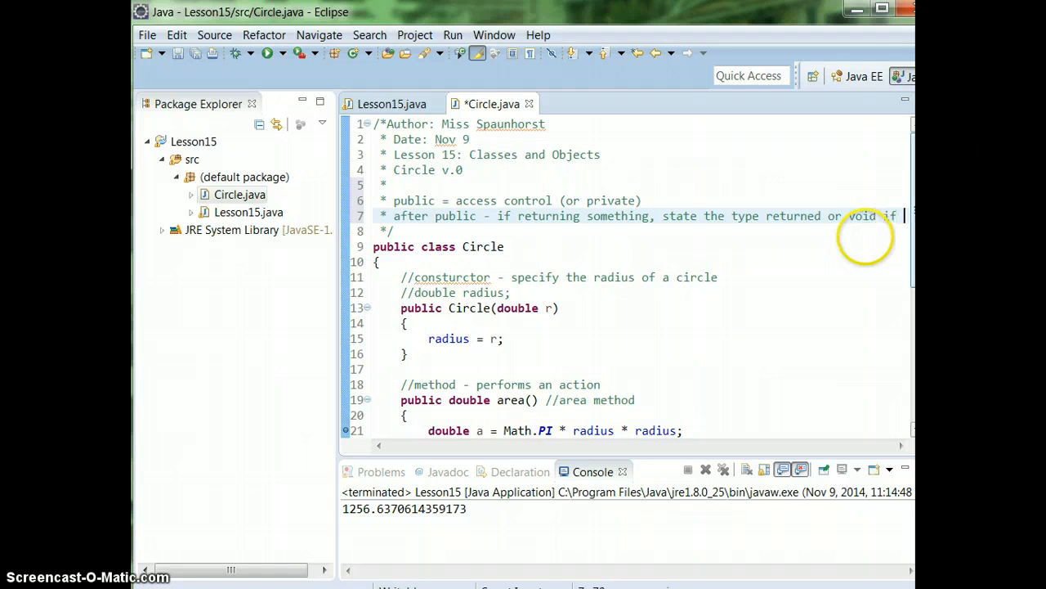
scroll("right", 3)
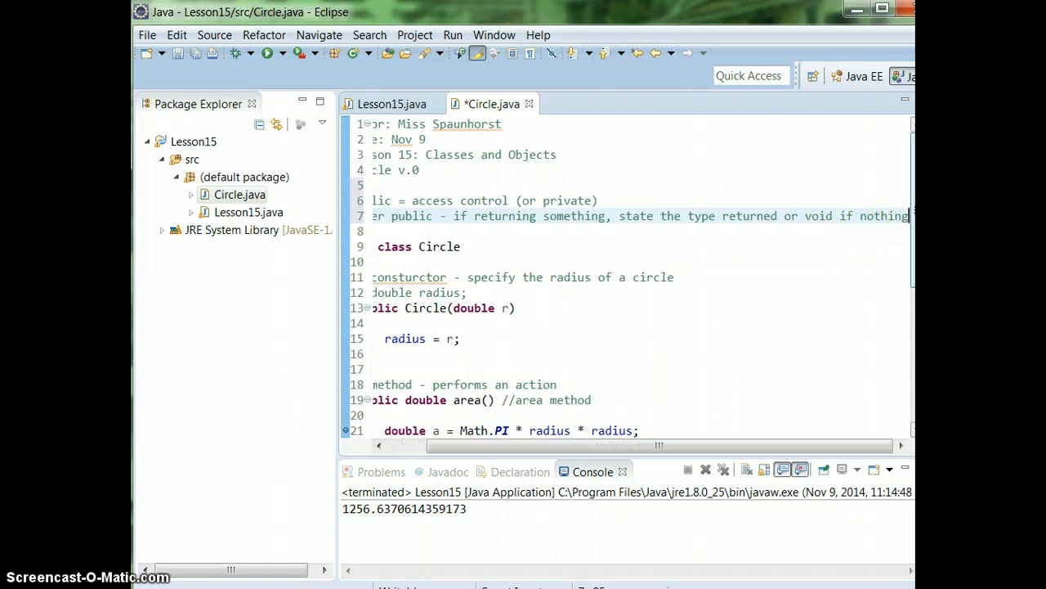
scroll("left", 3)
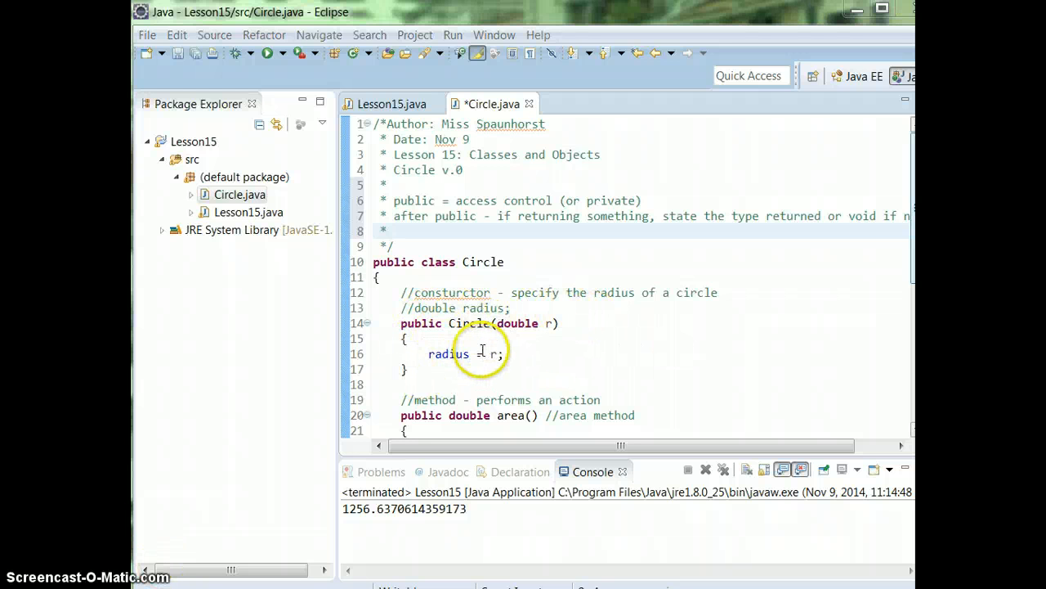
mouse_move(870, 272)
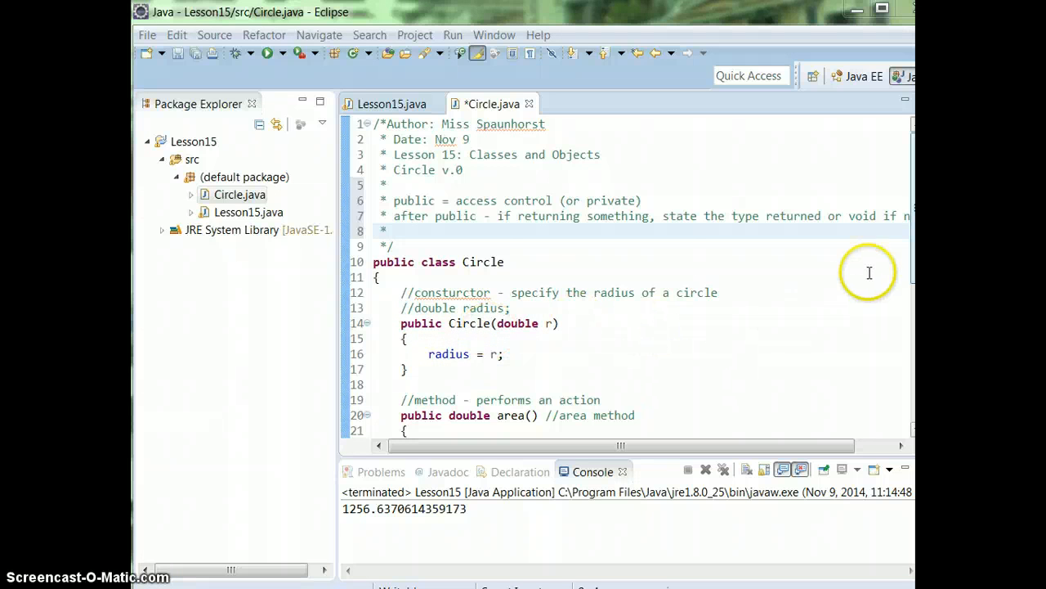
scroll("down", 3)
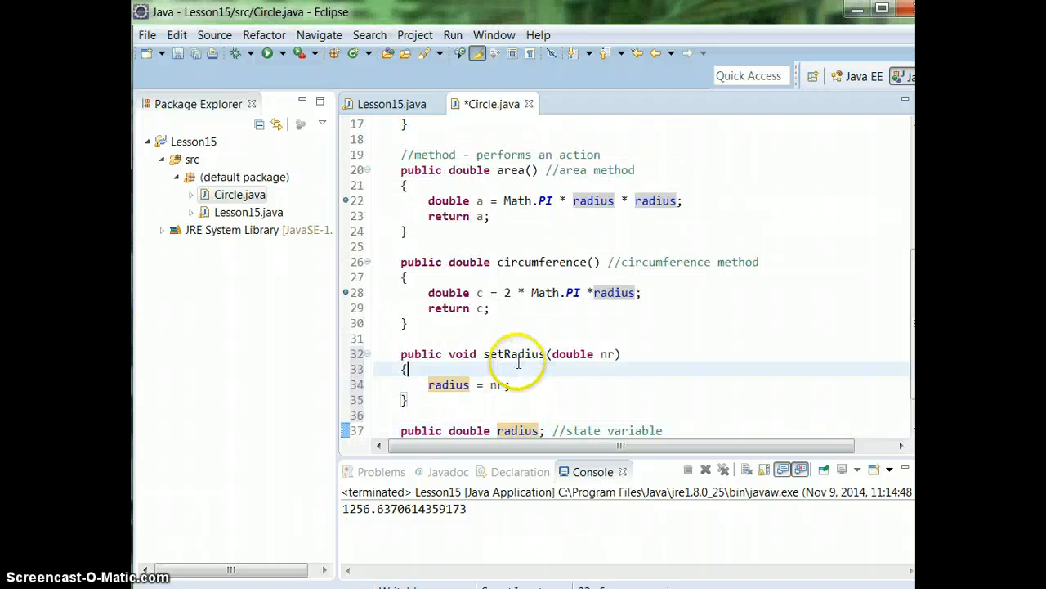
scroll("up", 3)
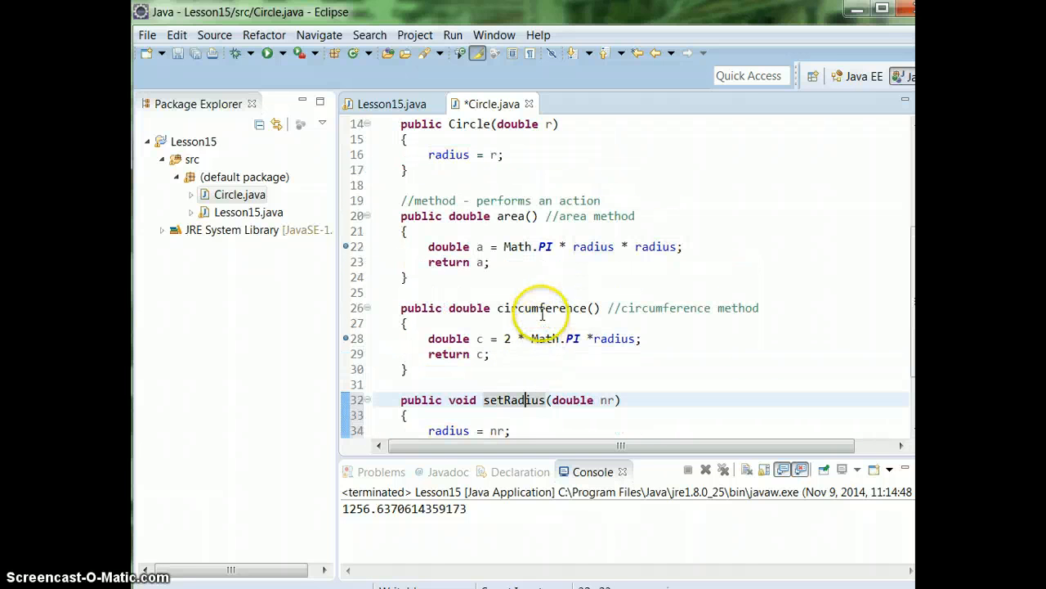
mouse_move(515, 246)
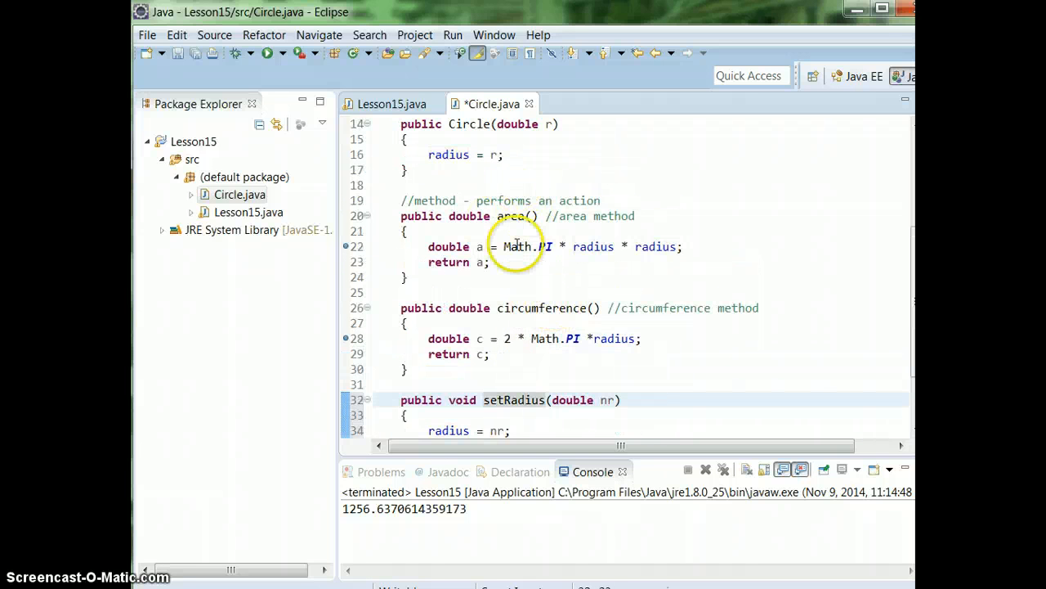
scroll("up", 3)
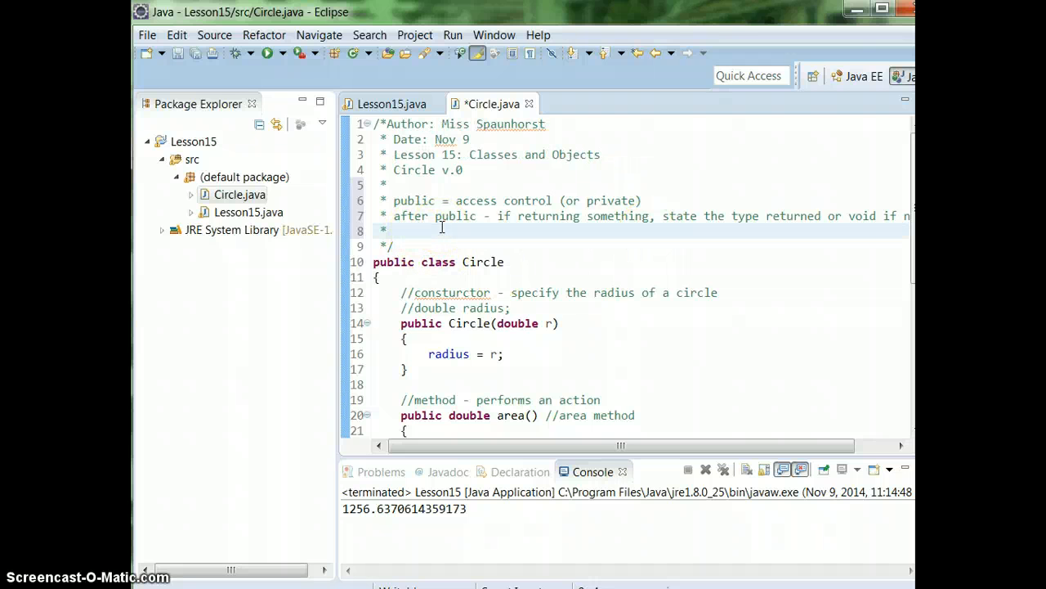
Finish the header comment with the line 'lastly - name of method'
type("lastly")
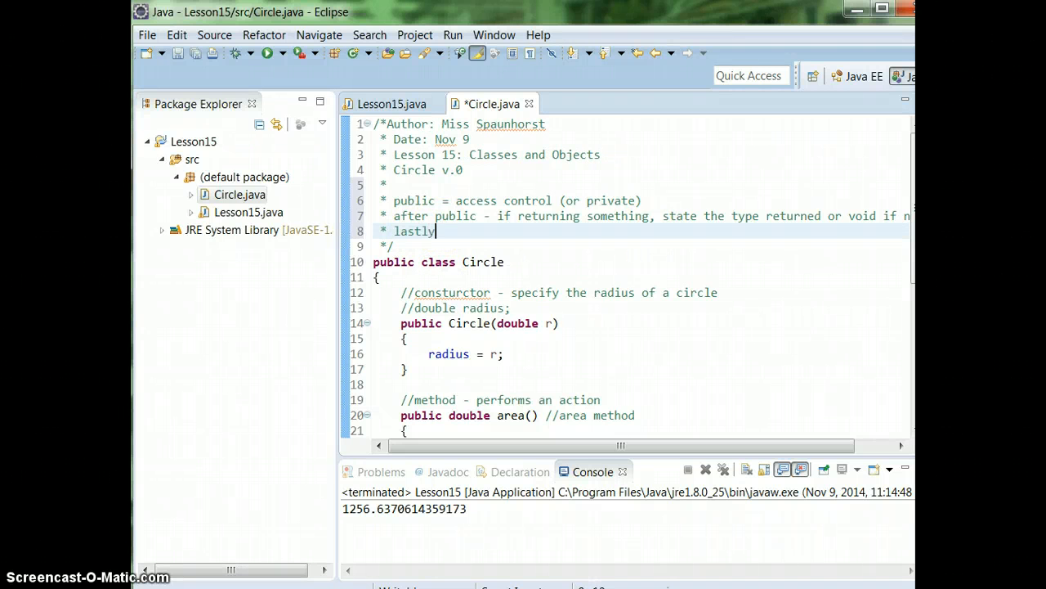
type("- name of method")
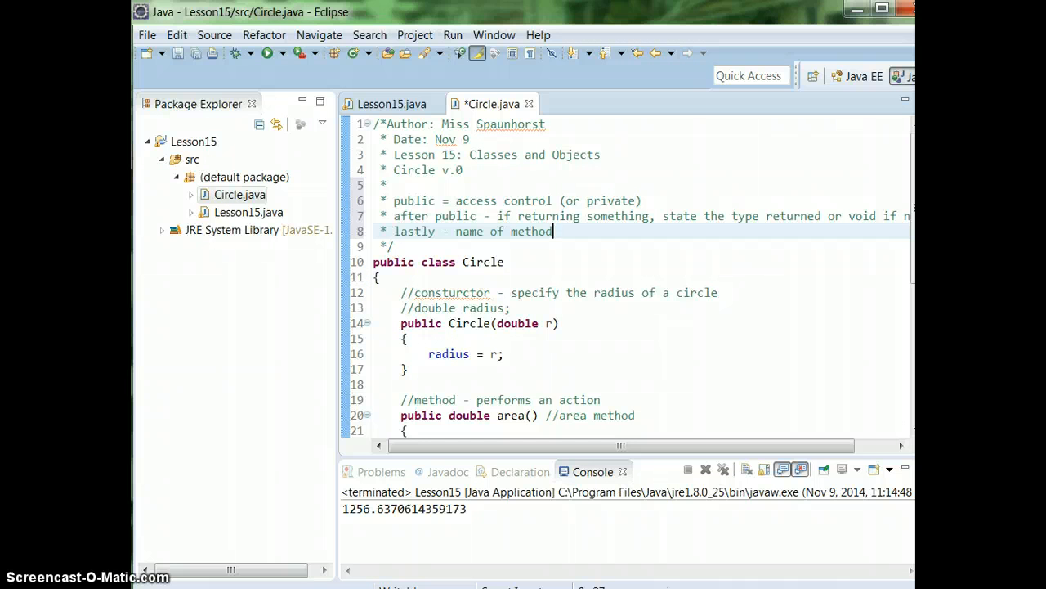
scroll("down", 3)
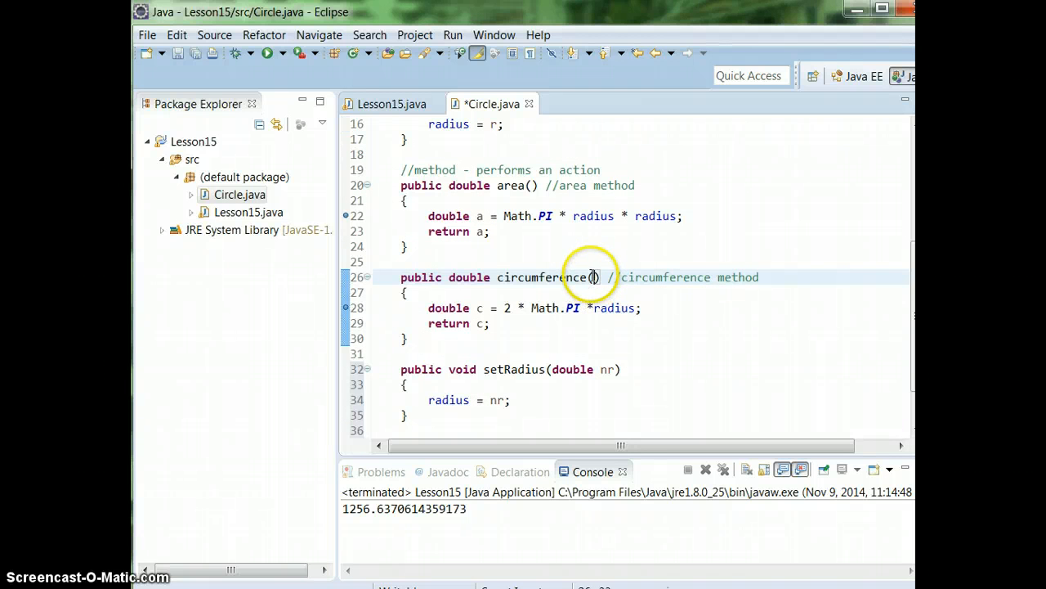
mouse_move(555, 370)
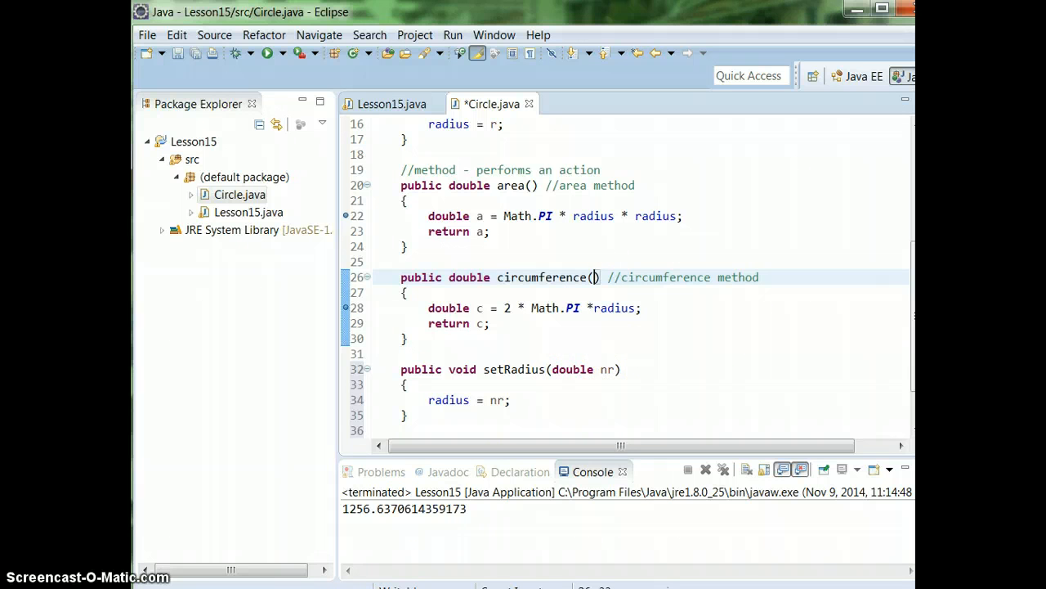
mouse_move(539, 278)
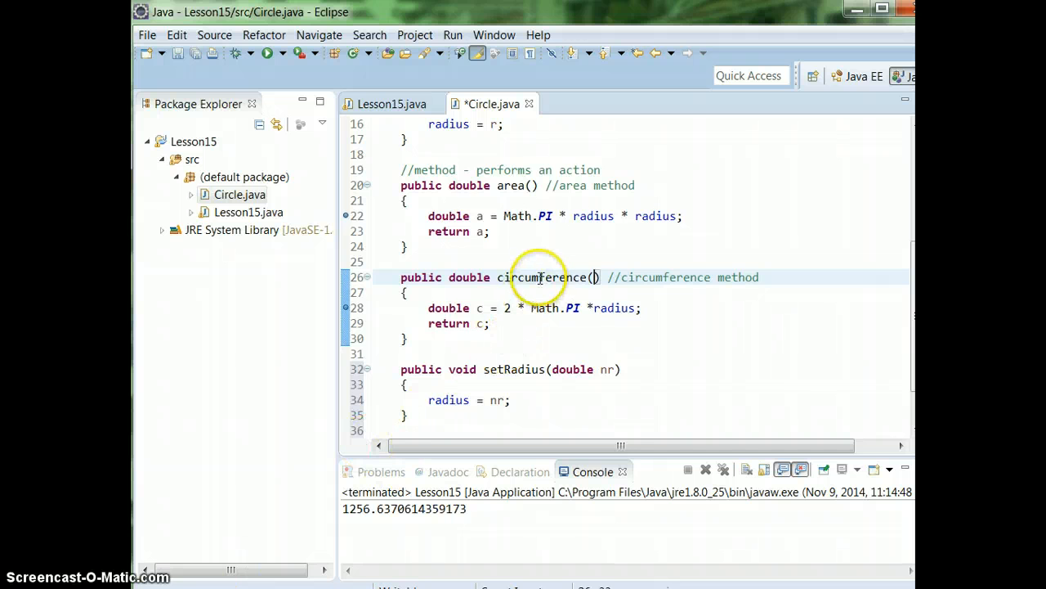
scroll("up", 3)
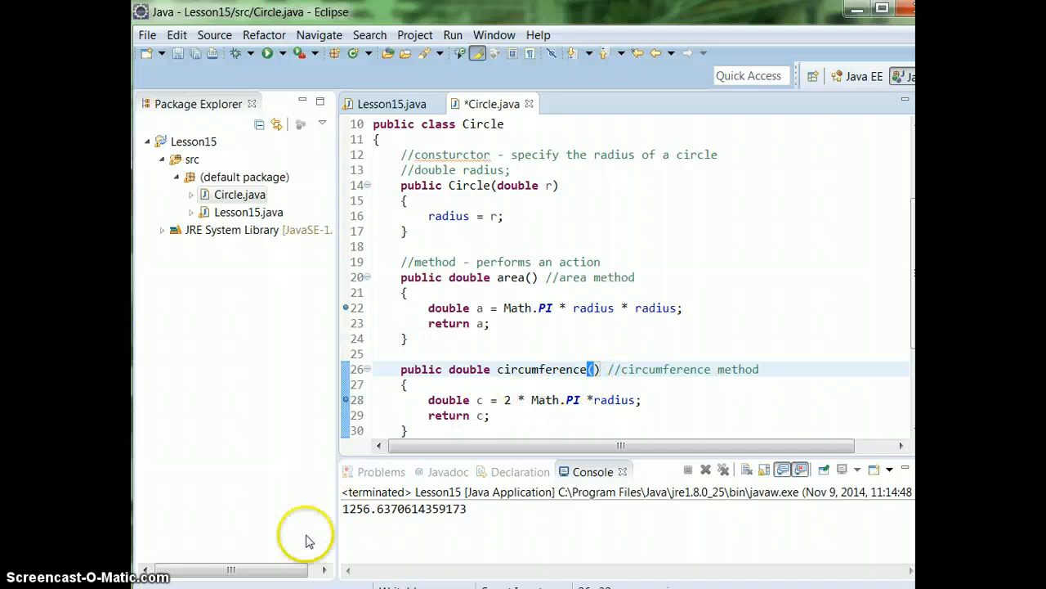
left_click(532, 278)
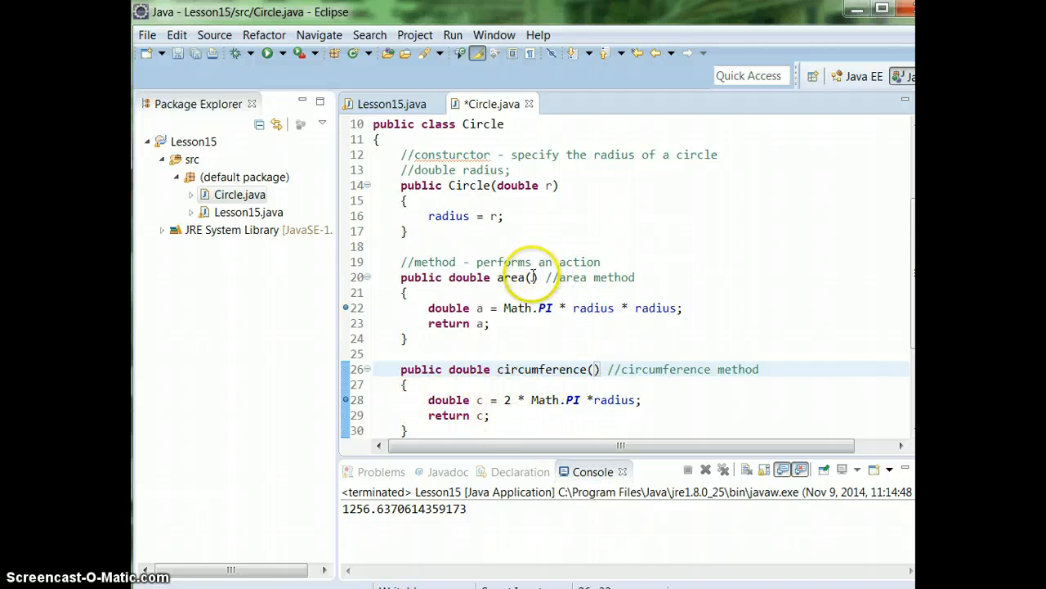
scroll("down", 3)
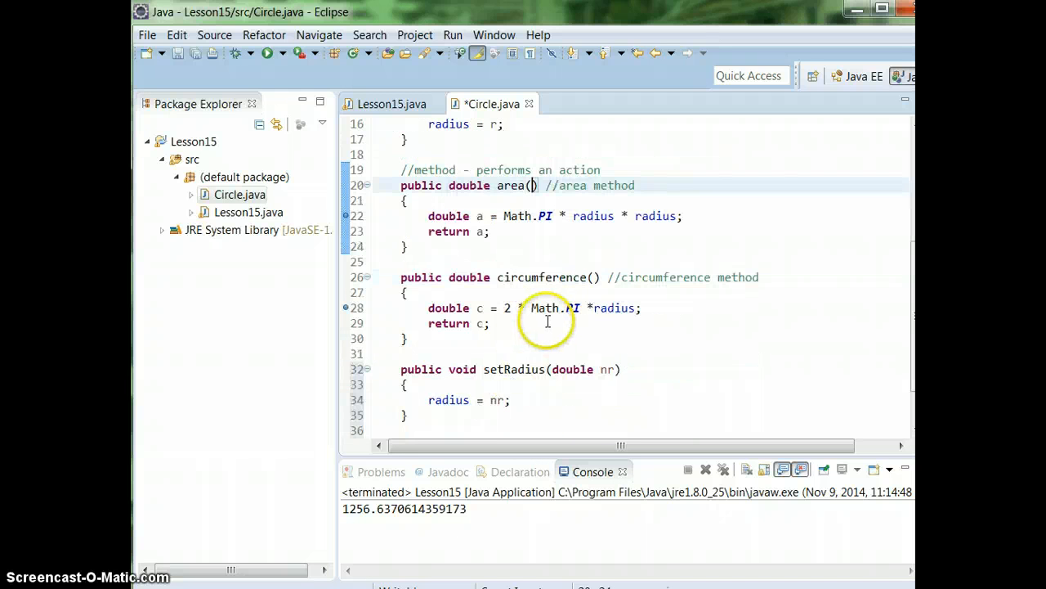
scroll("down", 3)
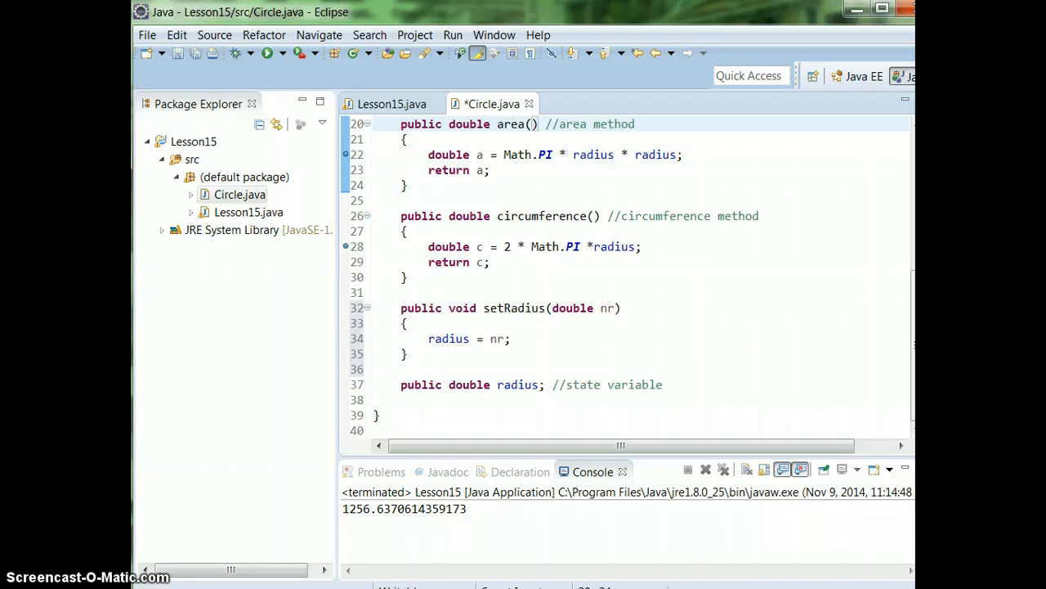
left_click(392, 104)
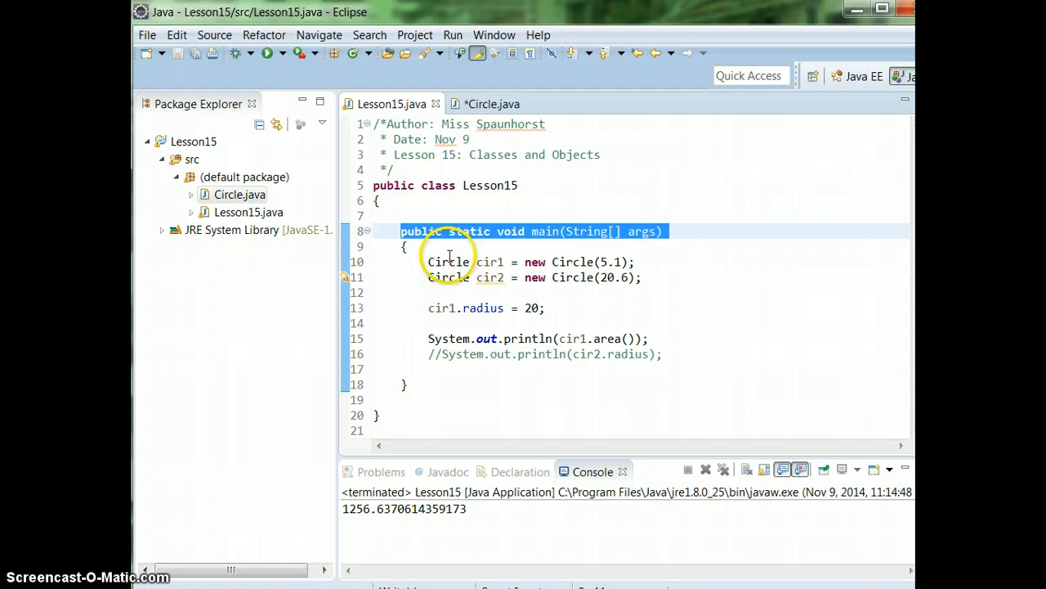
left_click(434, 232)
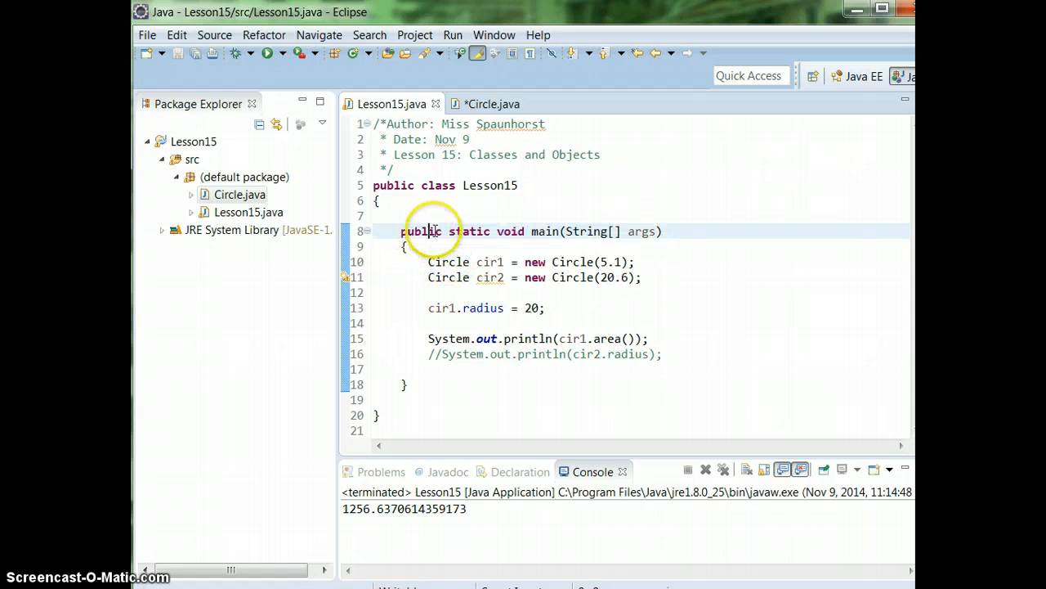
mouse_move(454, 353)
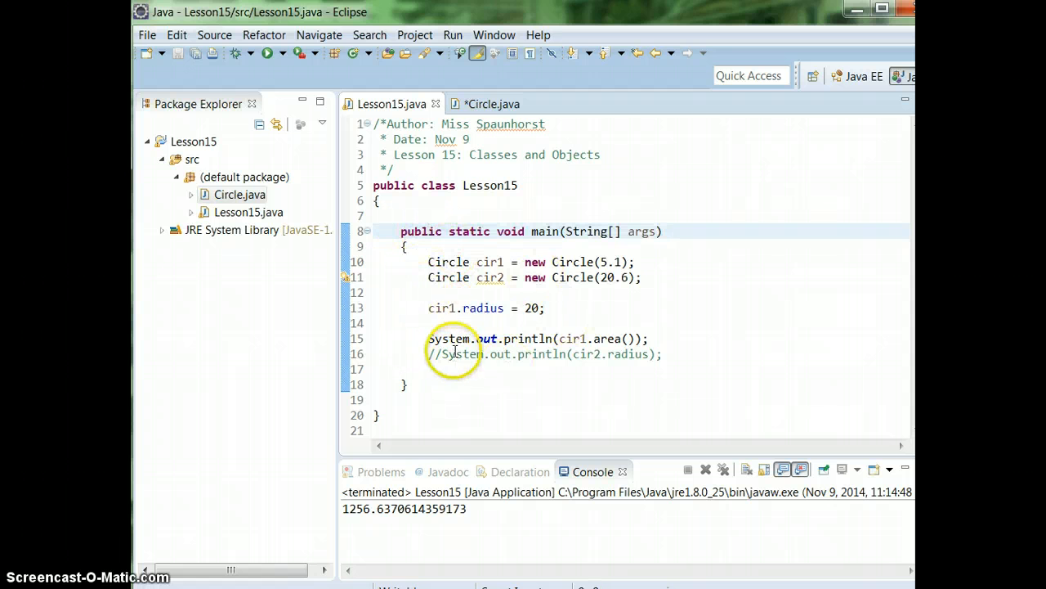
mouse_move(523, 216)
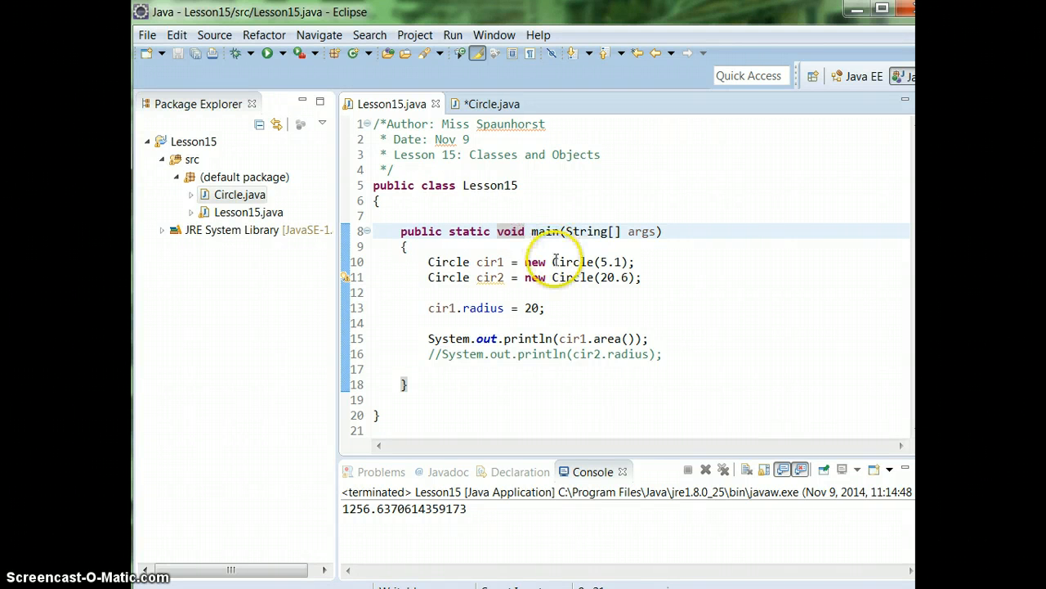
mouse_move(546, 233)
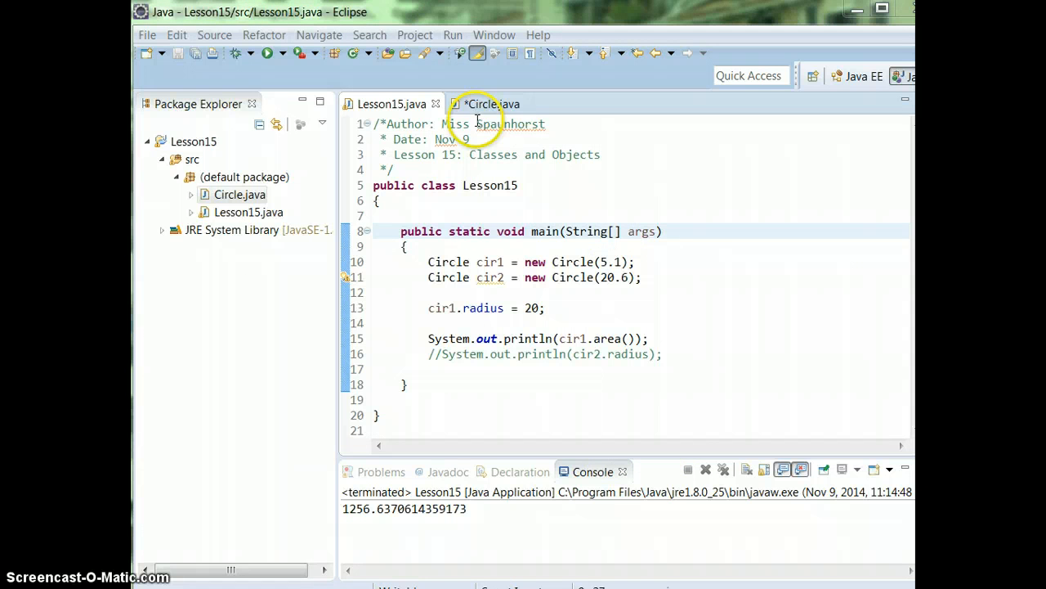
left_click(490, 104)
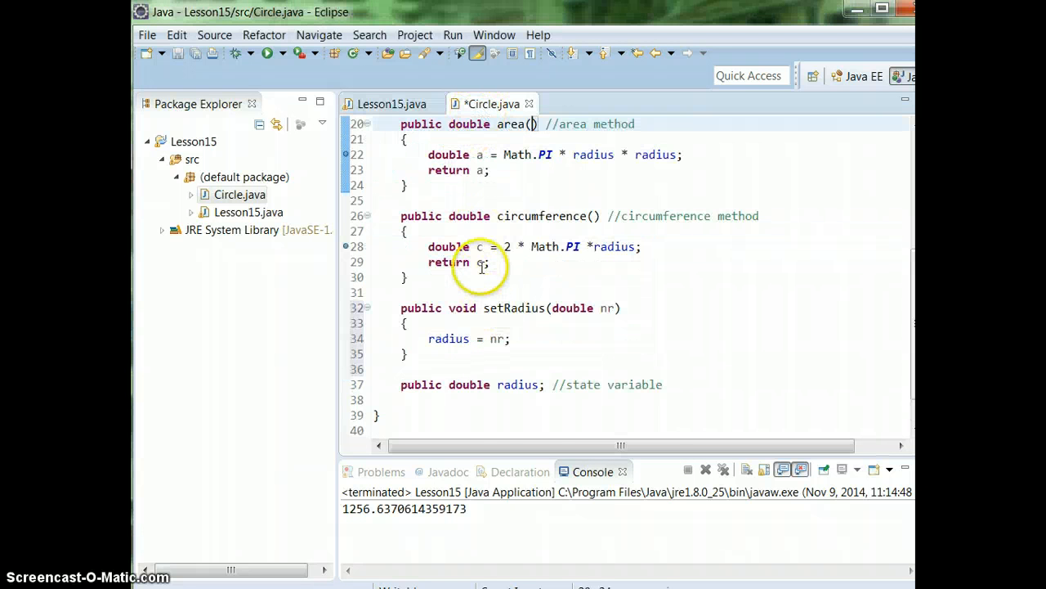
scroll("up", 3)
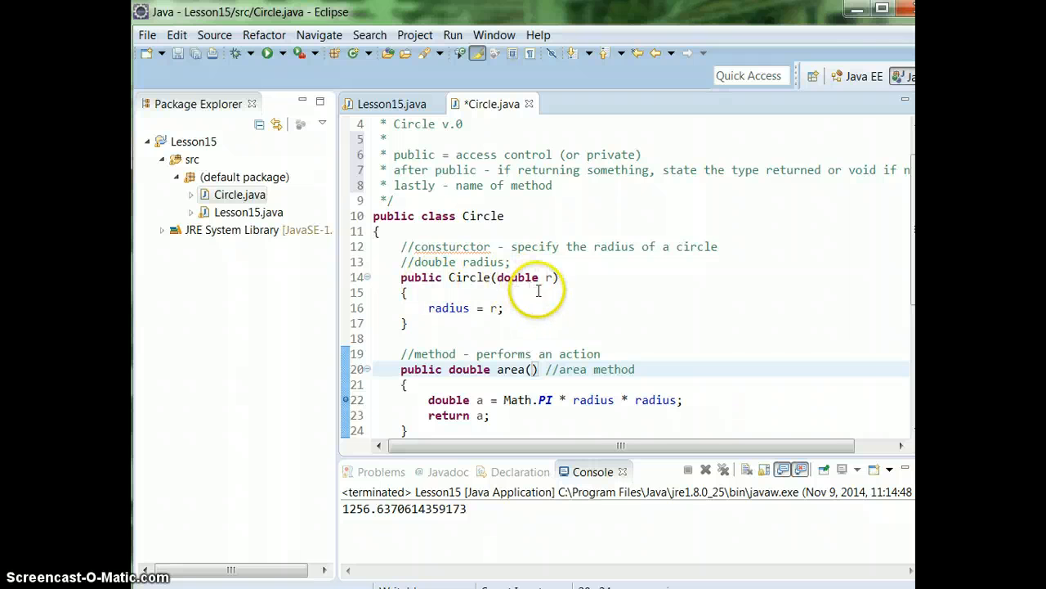
mouse_move(399, 337)
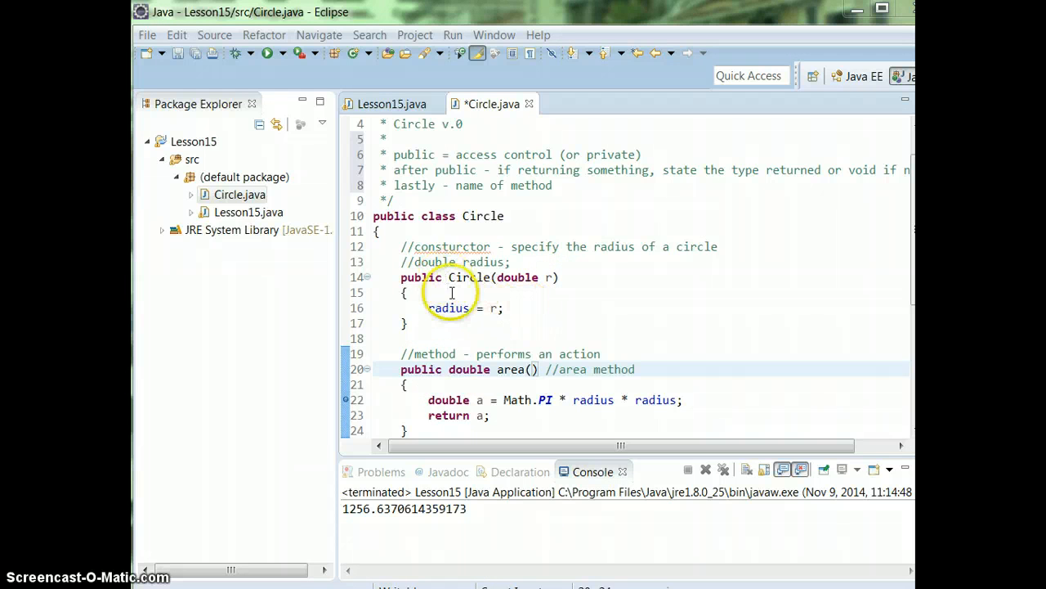
mouse_move(438, 304)
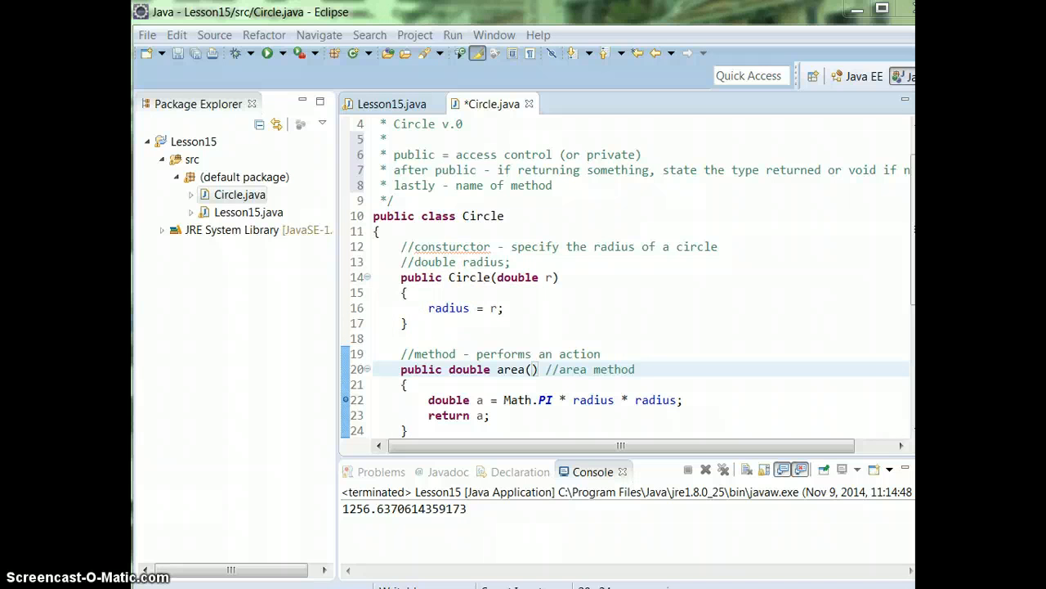
double_click(467, 278)
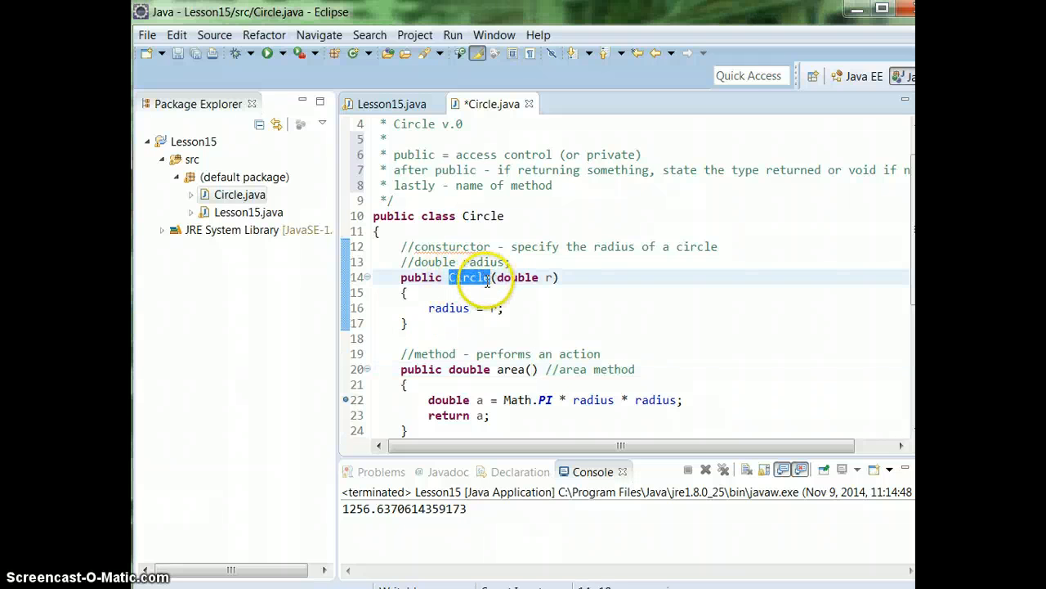
mouse_move(464, 216)
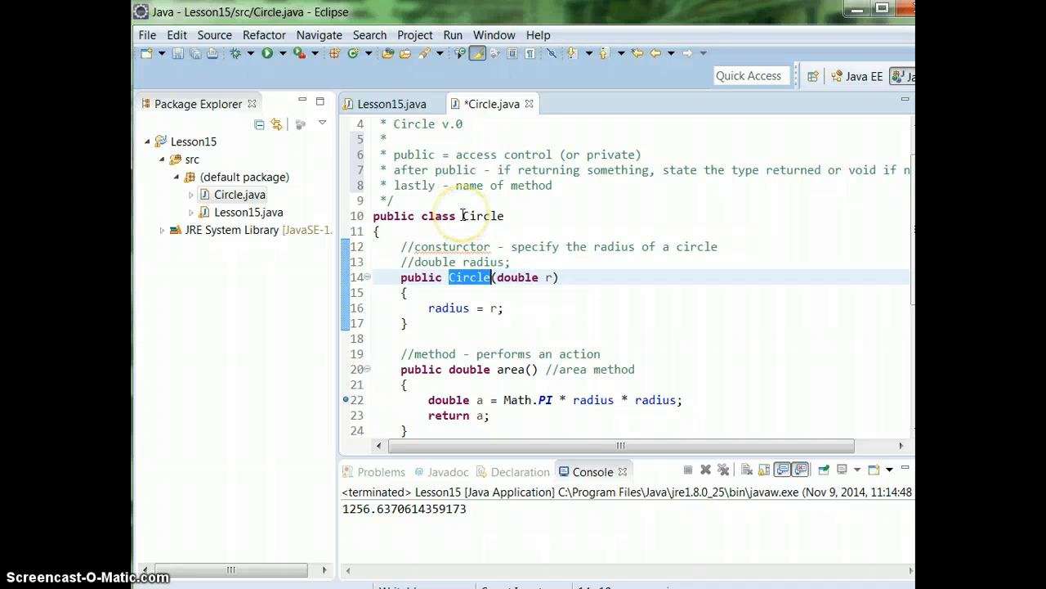
double_click(481, 215)
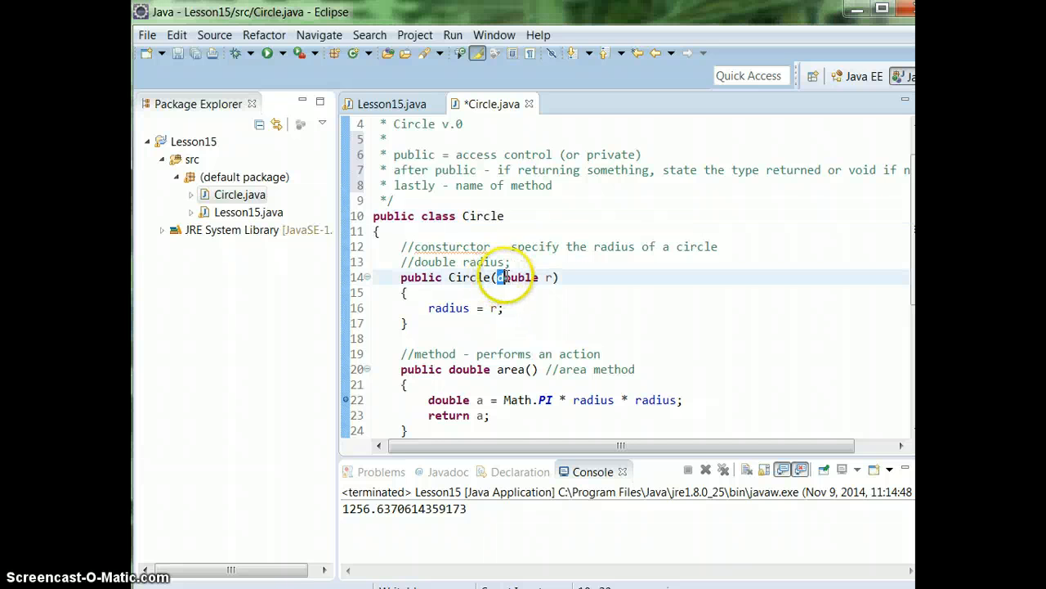
double_click(515, 278)
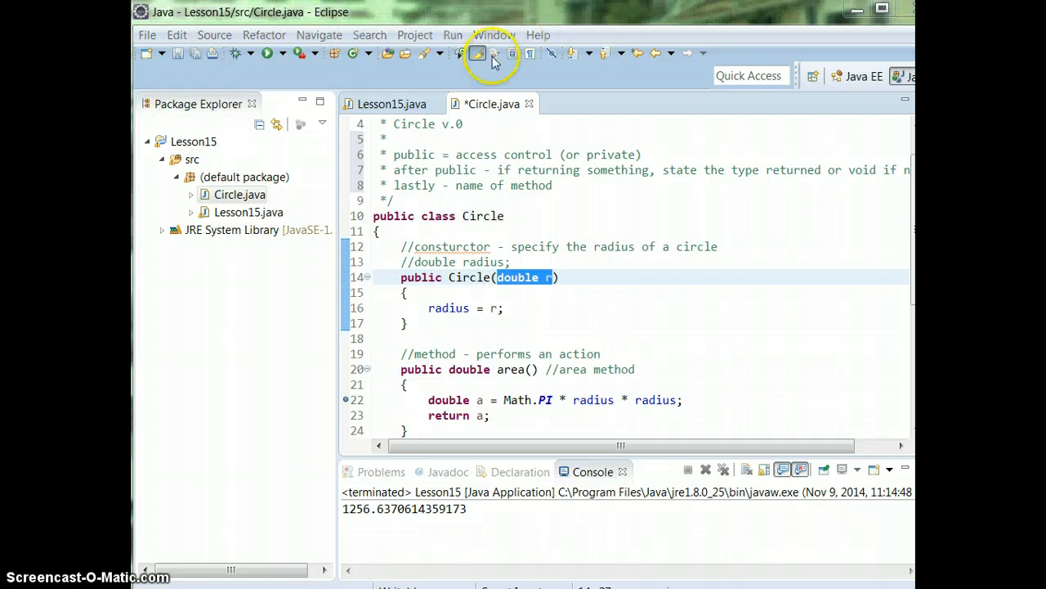
left_click(391, 105)
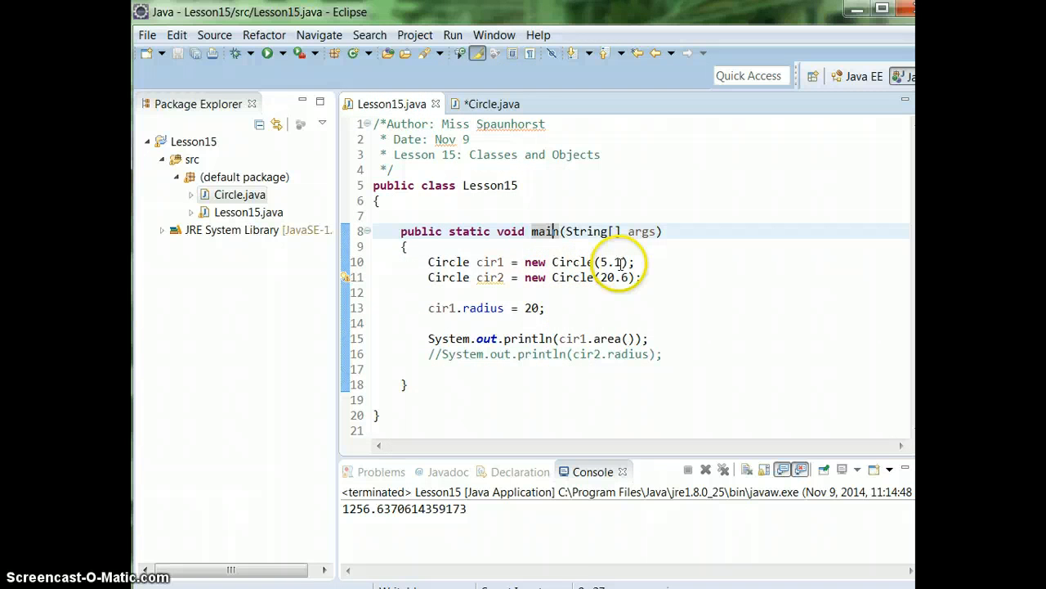
double_click(605, 262)
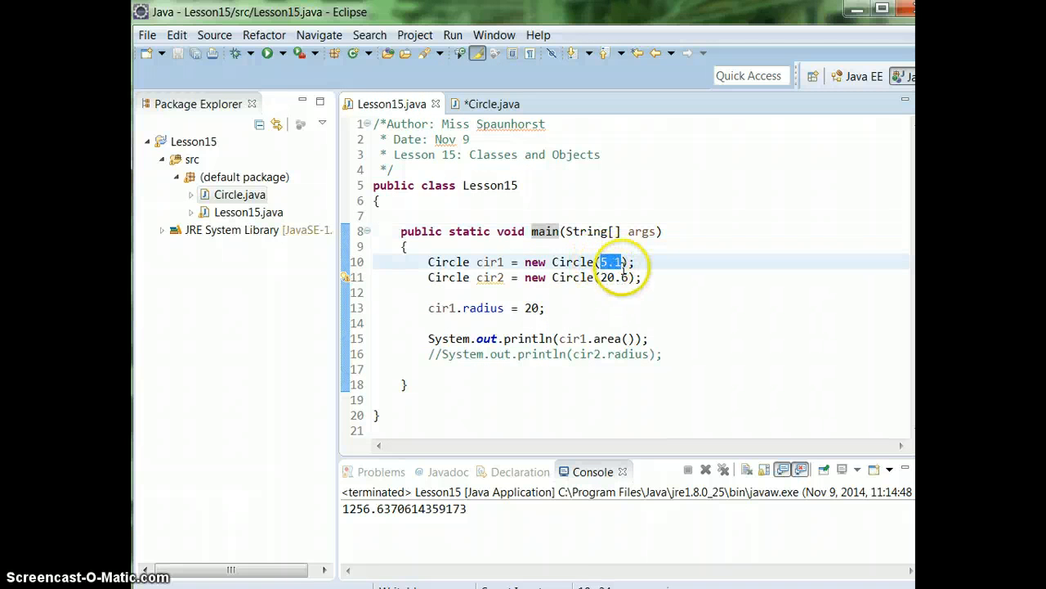
left_click(491, 105)
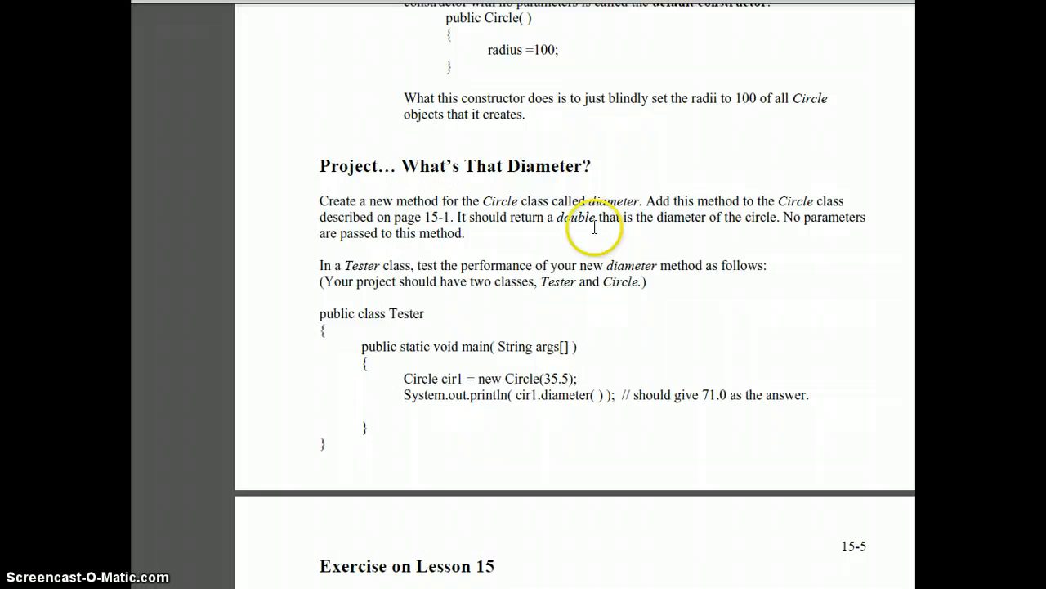
mouse_move(440, 454)
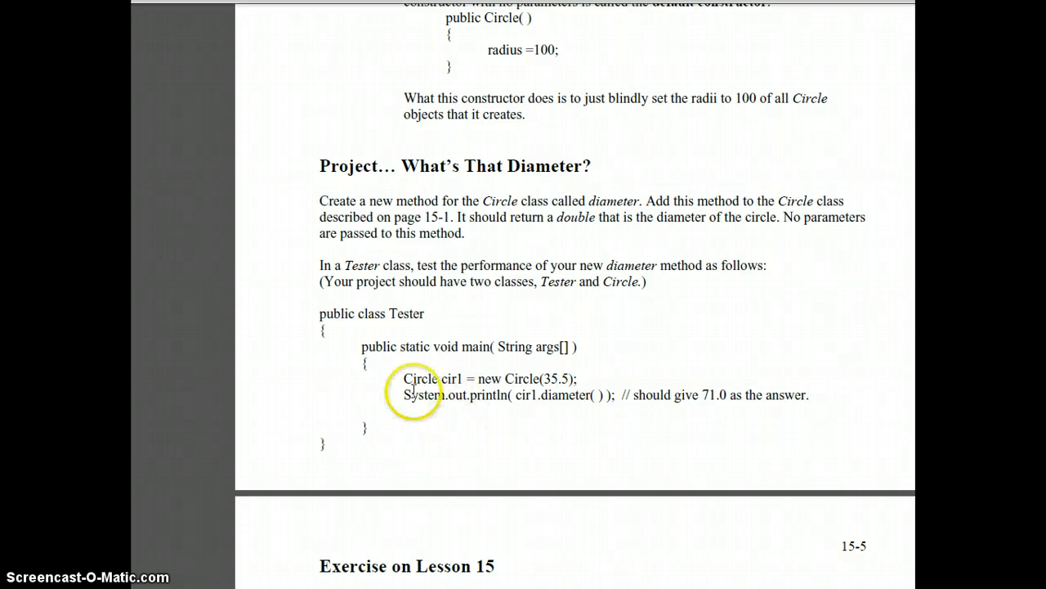
mouse_move(781, 345)
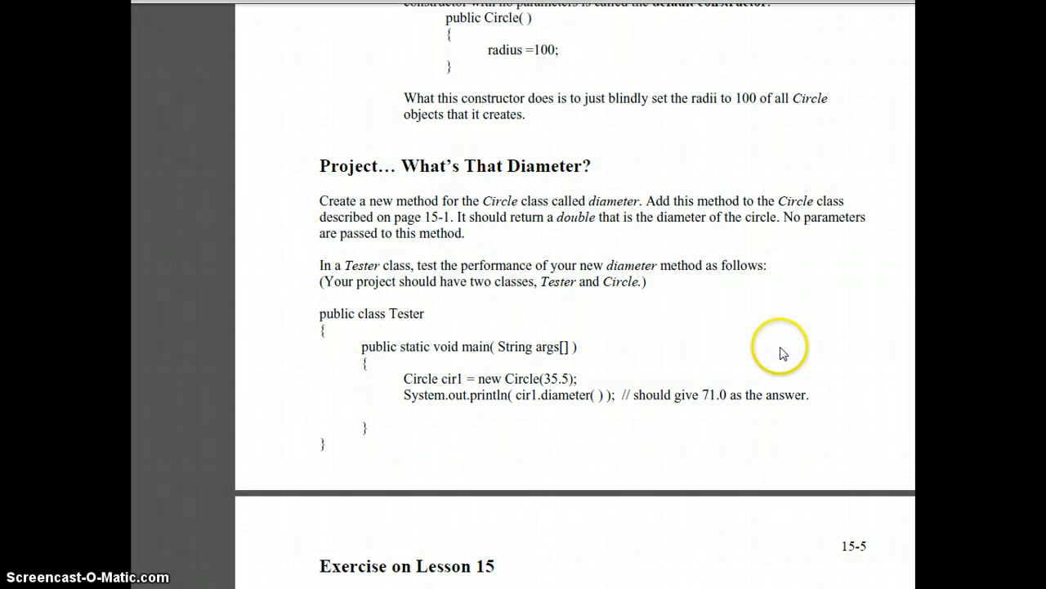
mouse_move(751, 363)
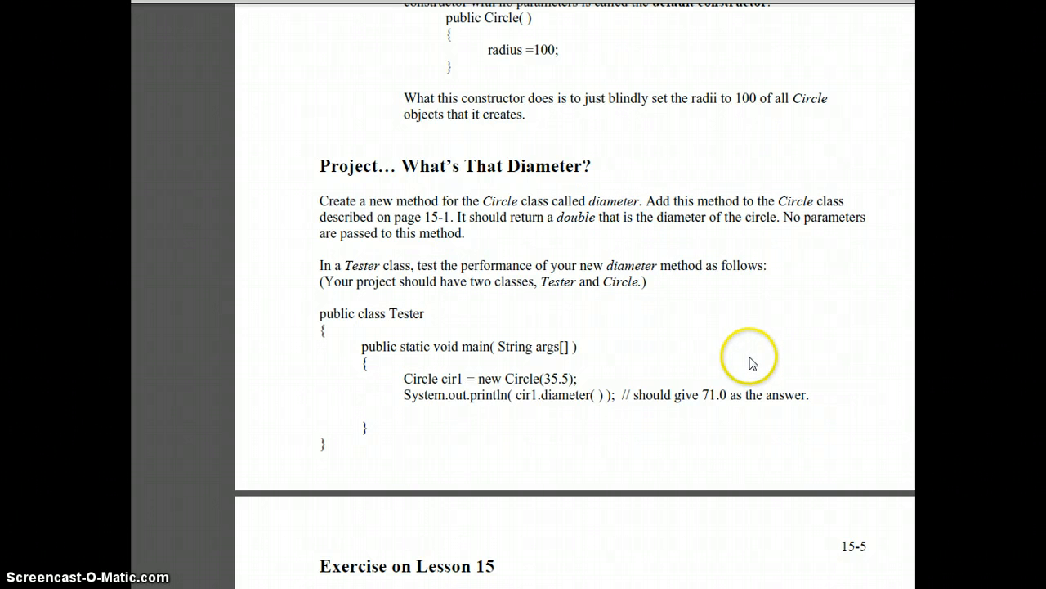
mouse_move(739, 363)
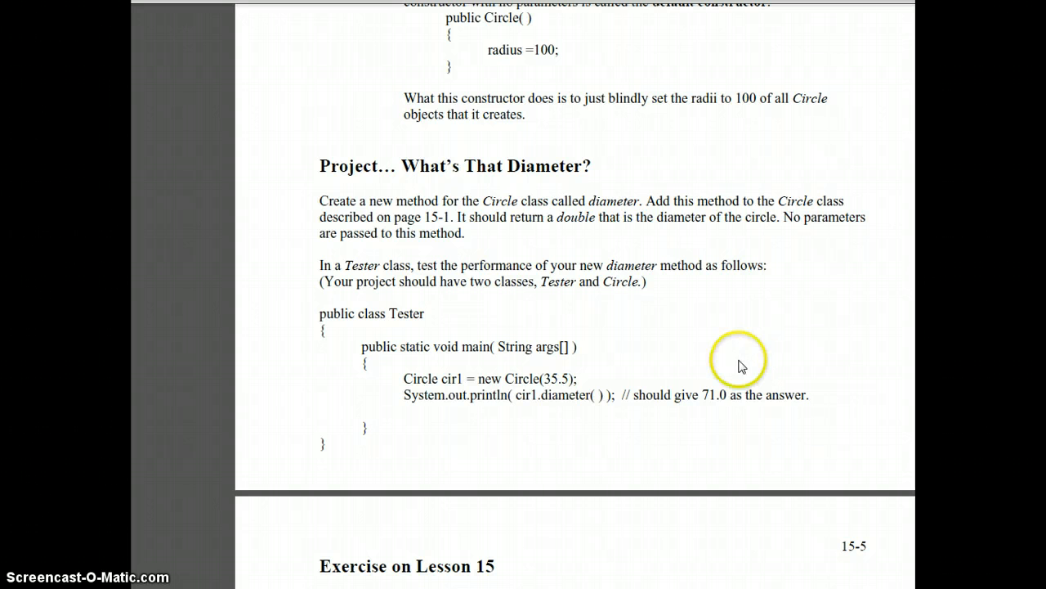
mouse_move(739, 362)
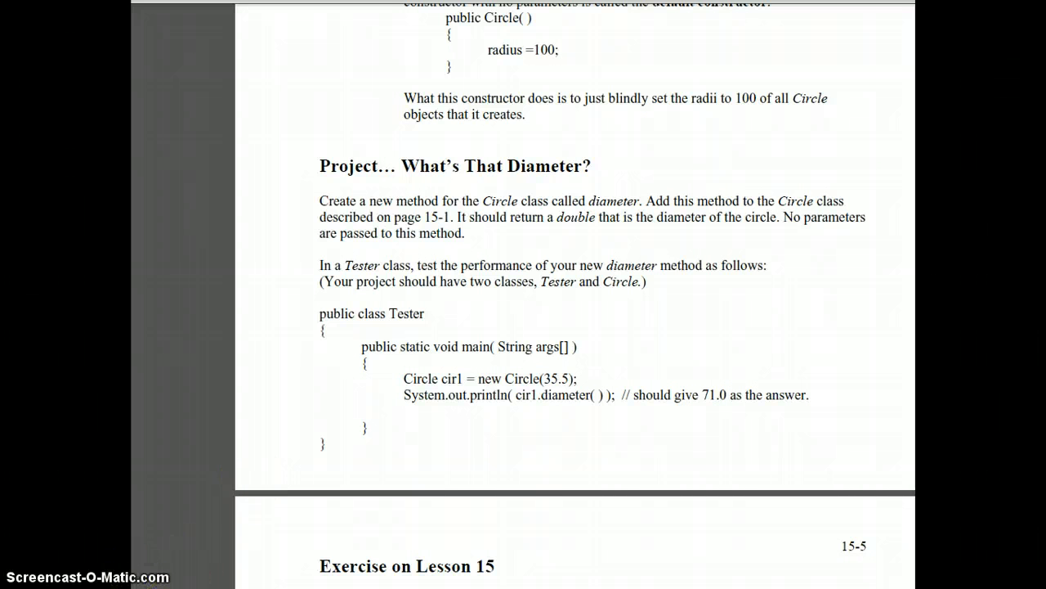
Scroll the Lesson 15 PDF from 'What's That Diameter?' down to the 'Overdrawn at the Bank' project
scroll("down", 3)
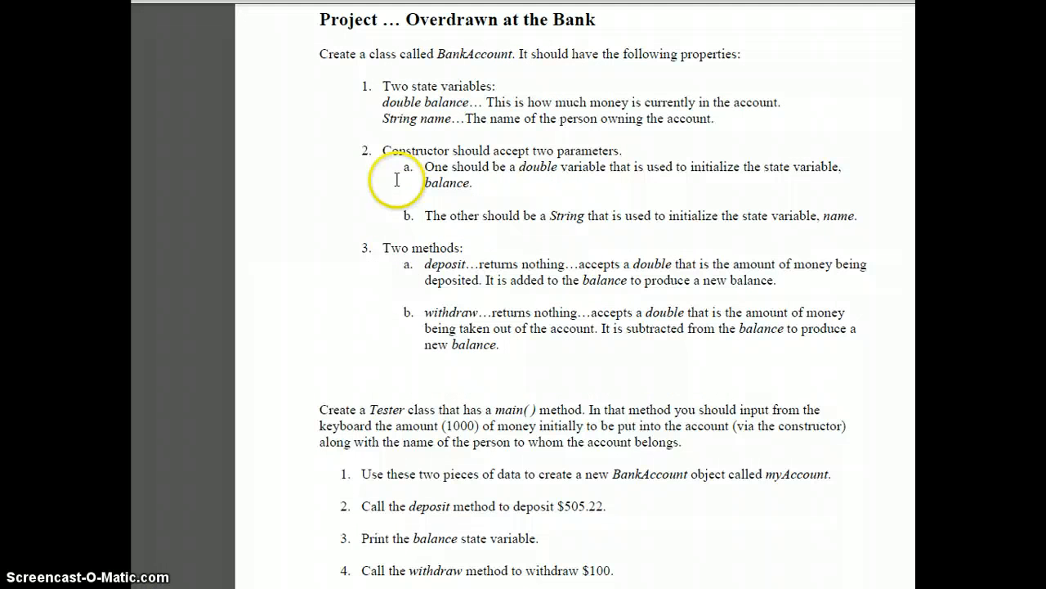
mouse_move(373, 226)
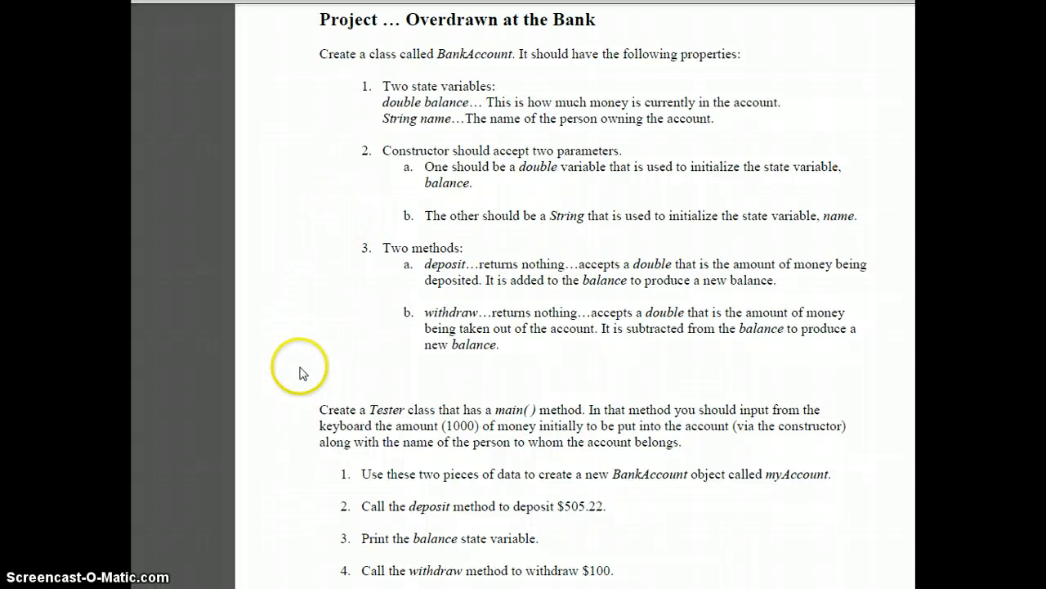
Scroll the BankAccount project to the Tester steps ending with the $1405.22 balance printout
scroll("down", 3)
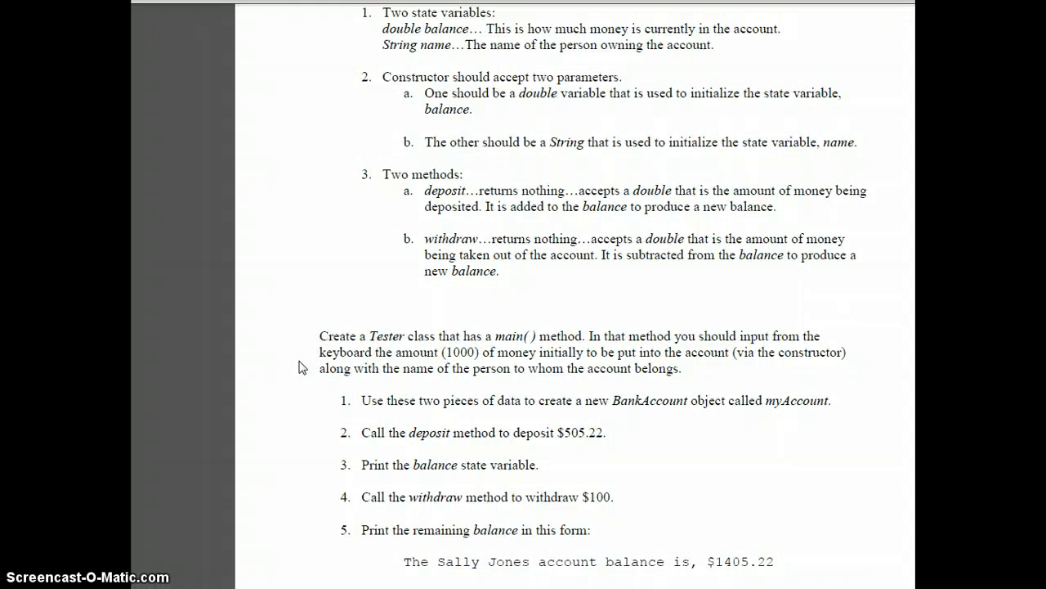
scroll("up", 3)
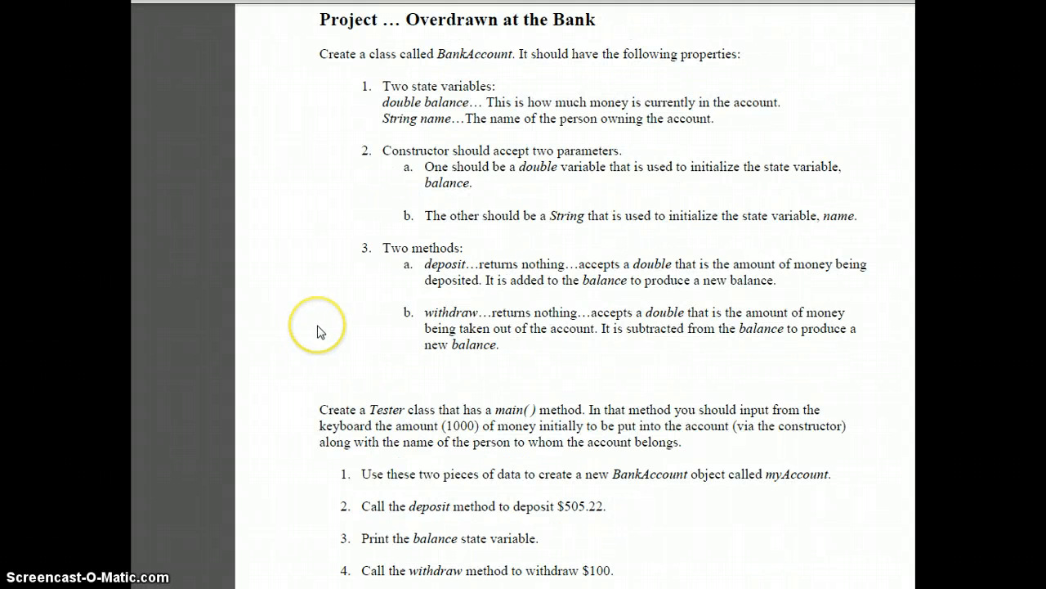
mouse_move(321, 330)
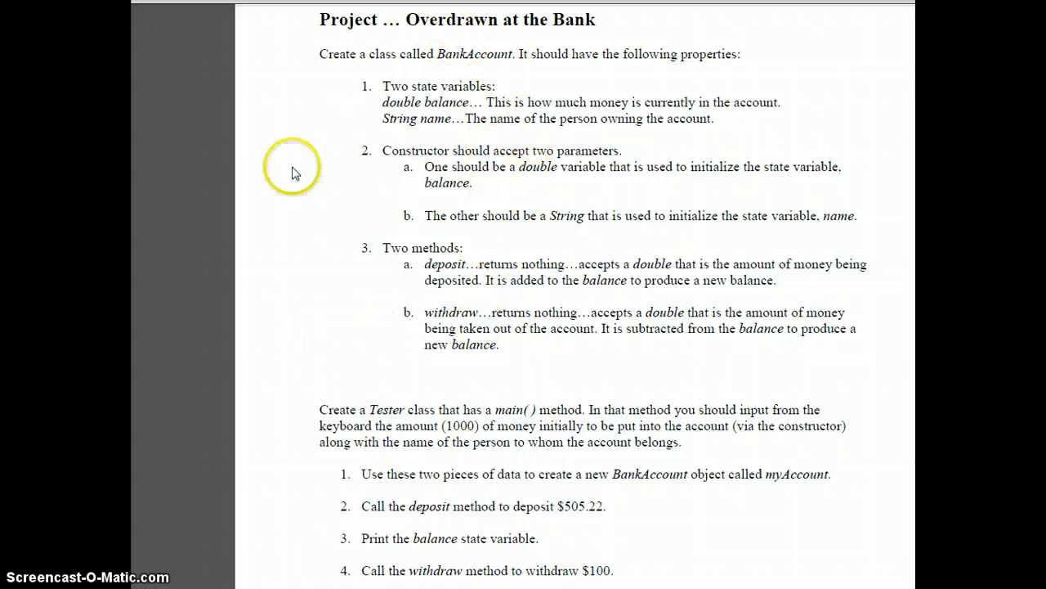
mouse_move(644, 438)
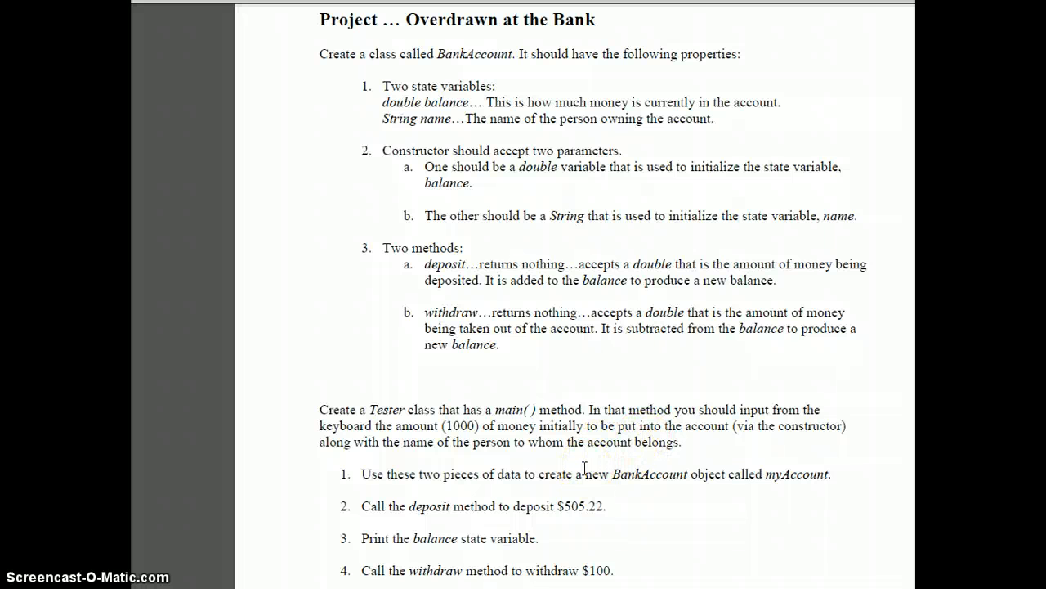
mouse_move(380, 569)
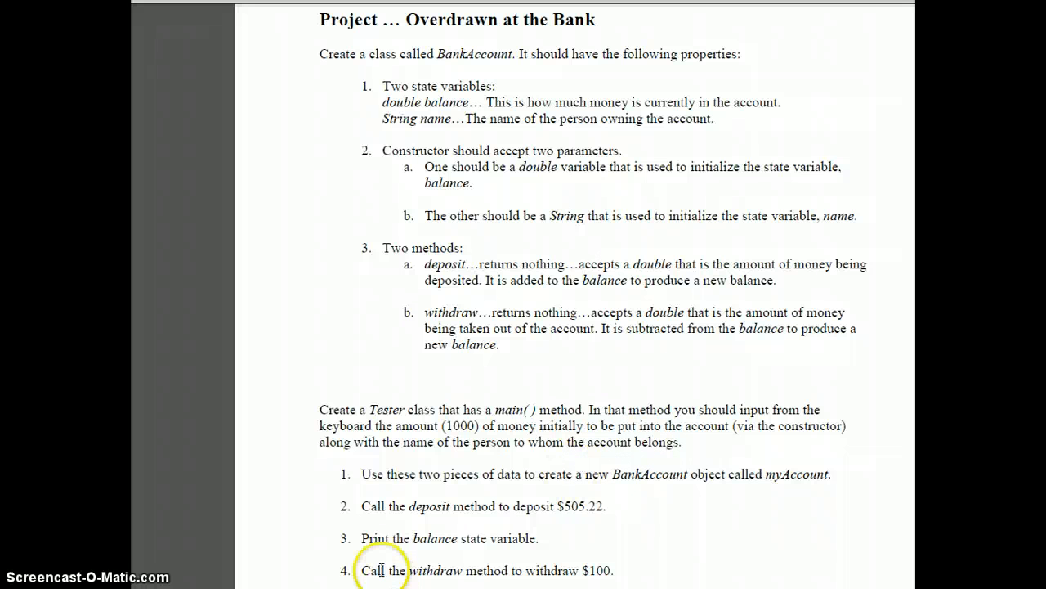
scroll("down", 3)
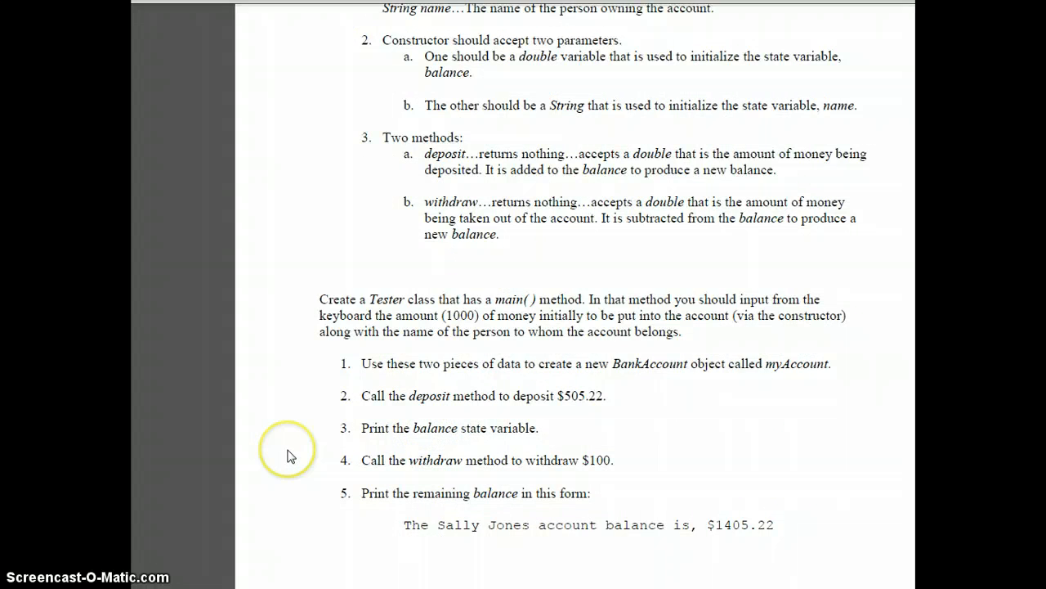
mouse_move(291, 455)
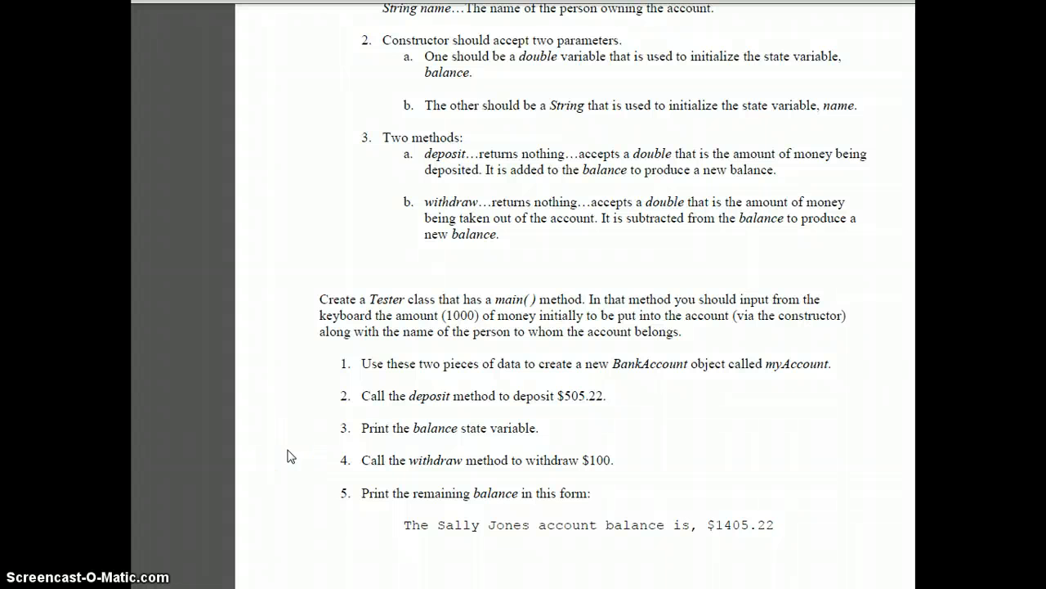
left_click(292, 473)
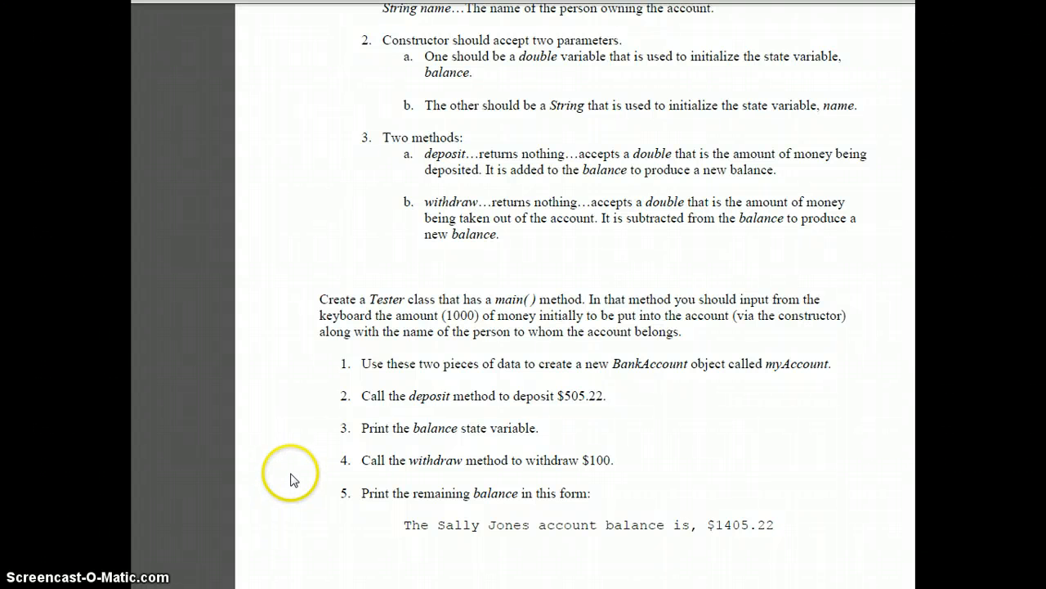